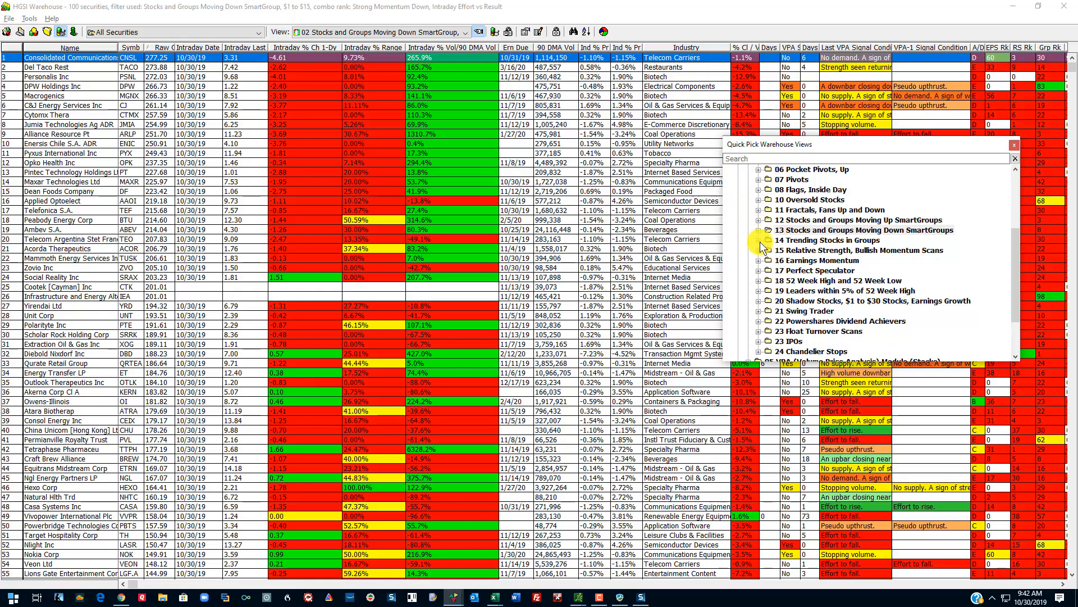
Load the 01 Scorecard: Trending Up, Stocks in Groups view from Quick Pick
left_click(758, 240)
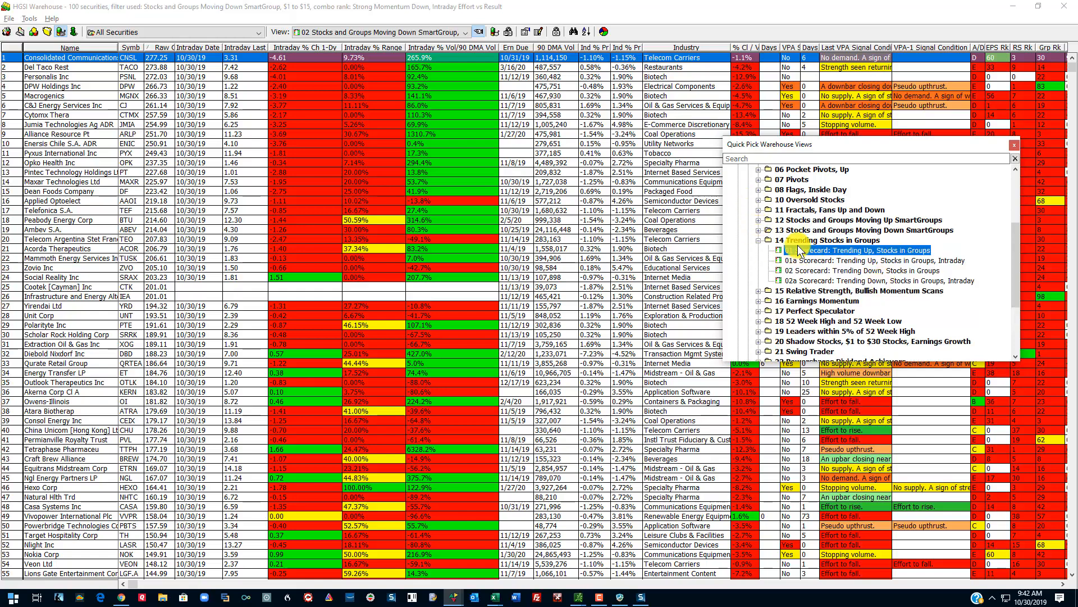
left_click(868, 250)
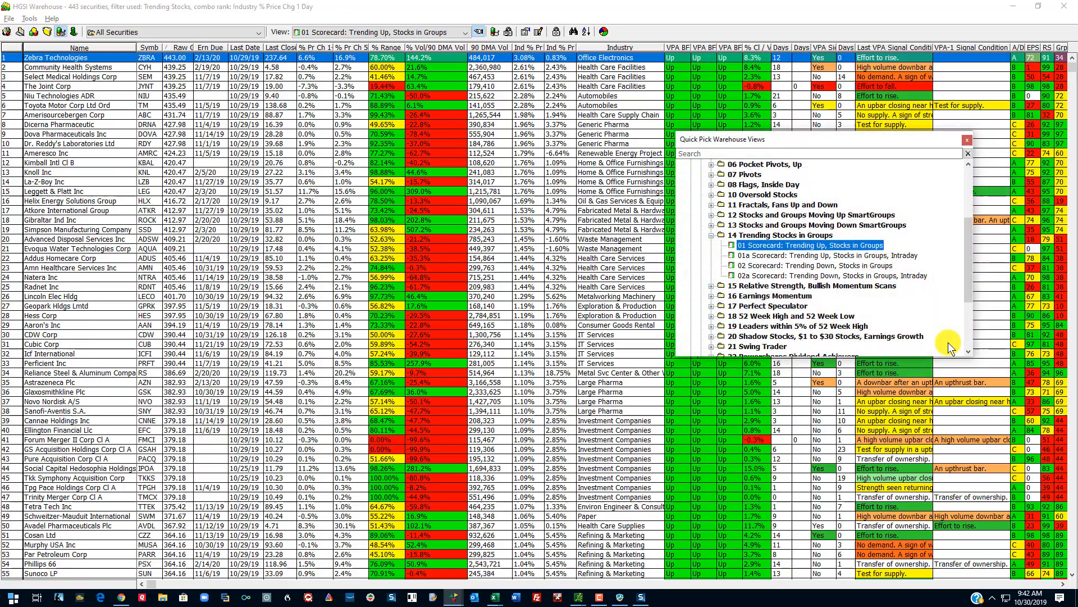
mouse_move(796, 154)
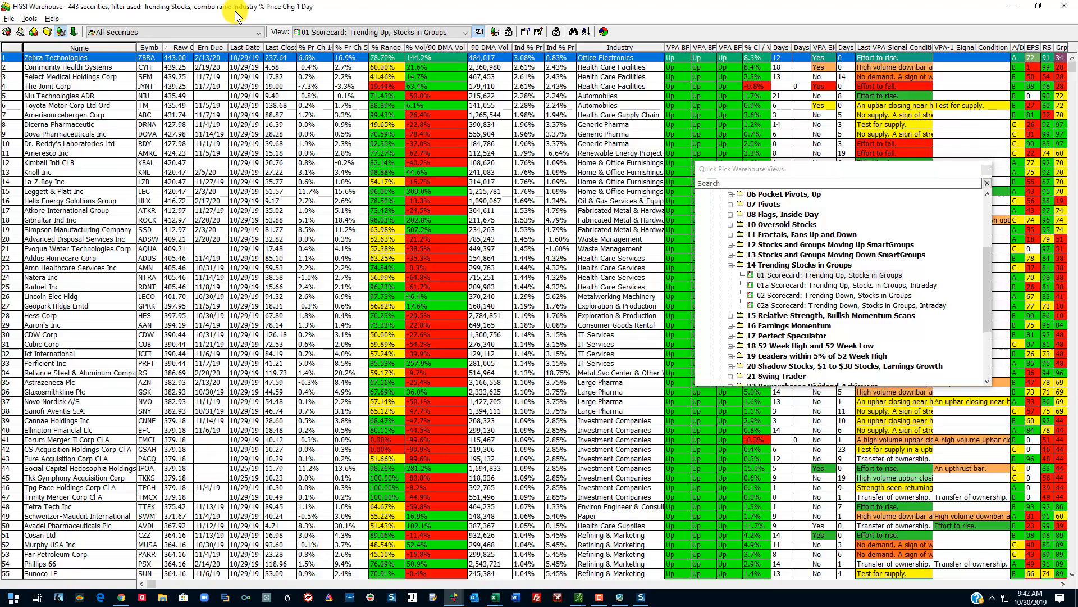
mouse_move(275, 13)
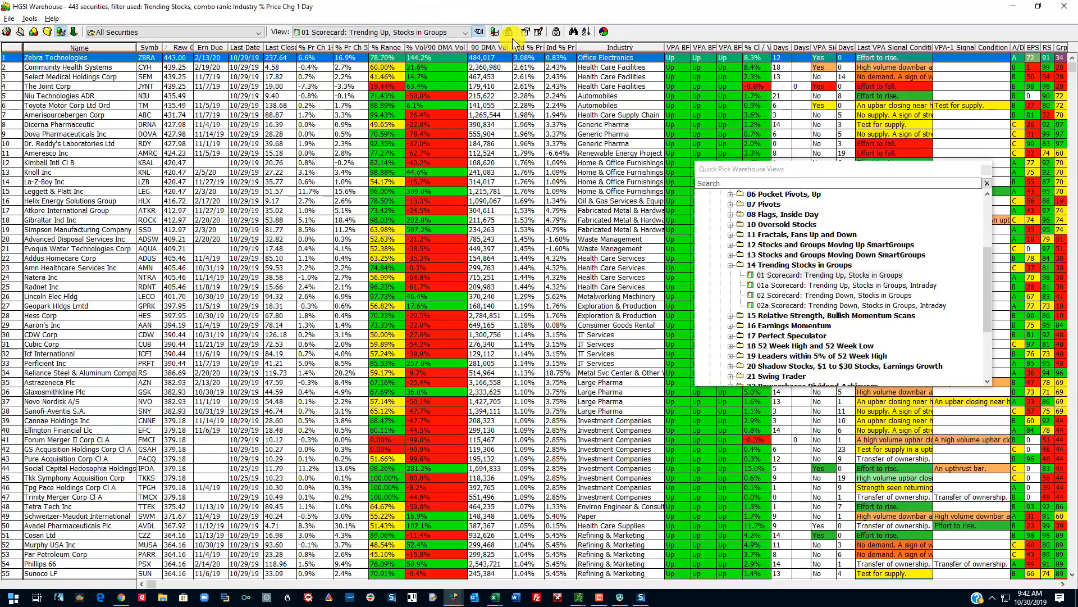
mouse_move(581, 65)
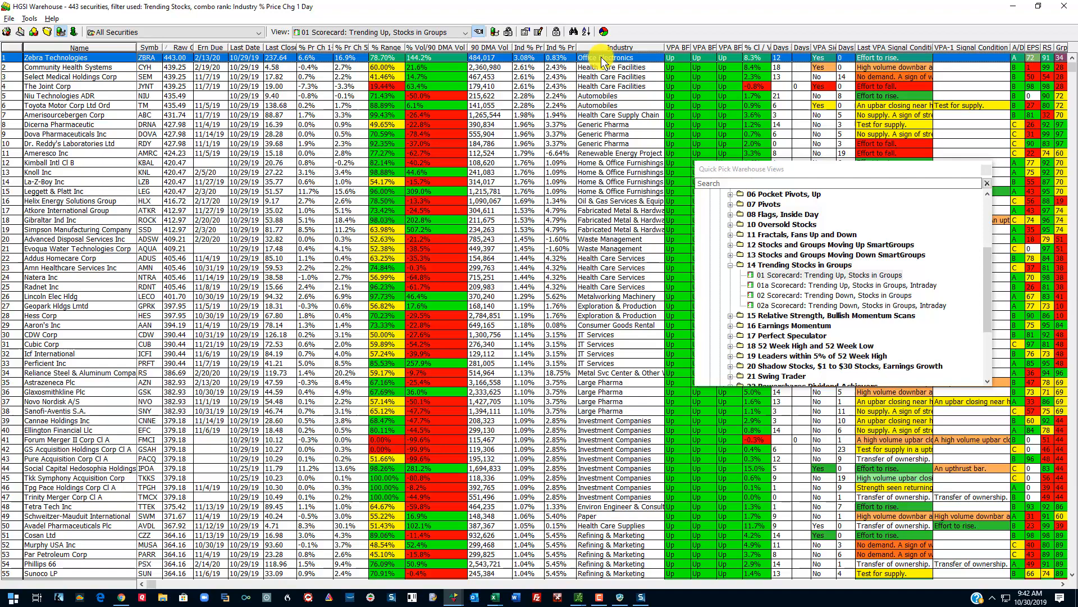
mouse_move(736, 61)
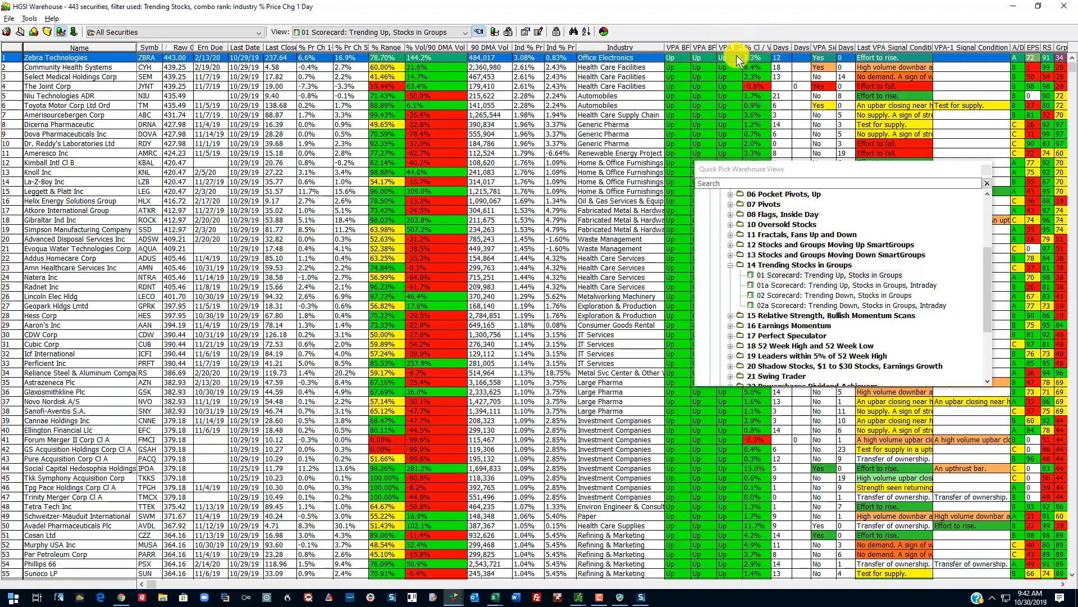
mouse_move(677, 54)
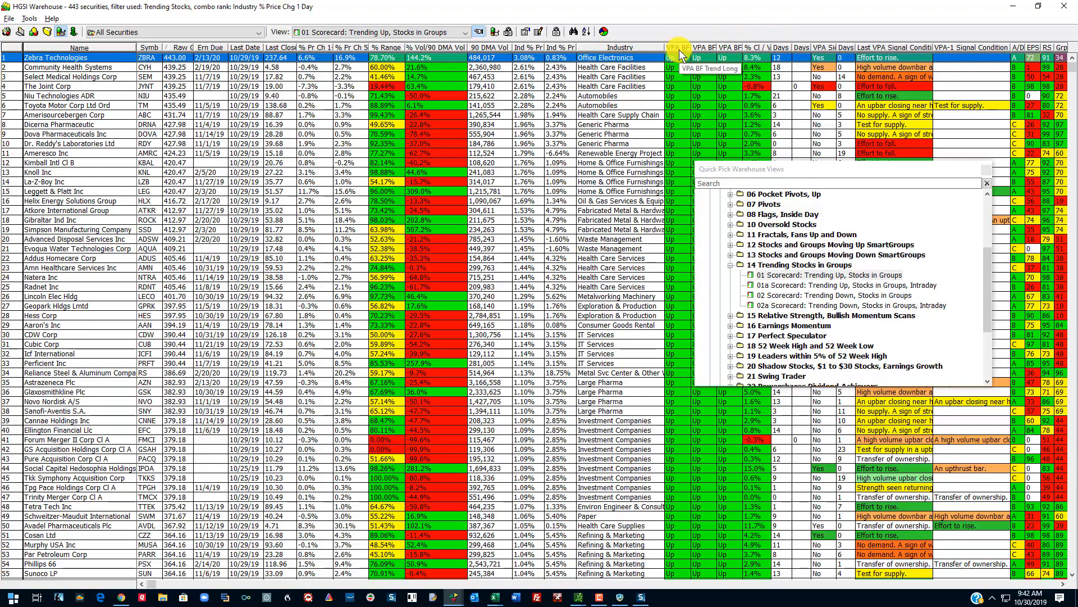
mouse_move(709, 48)
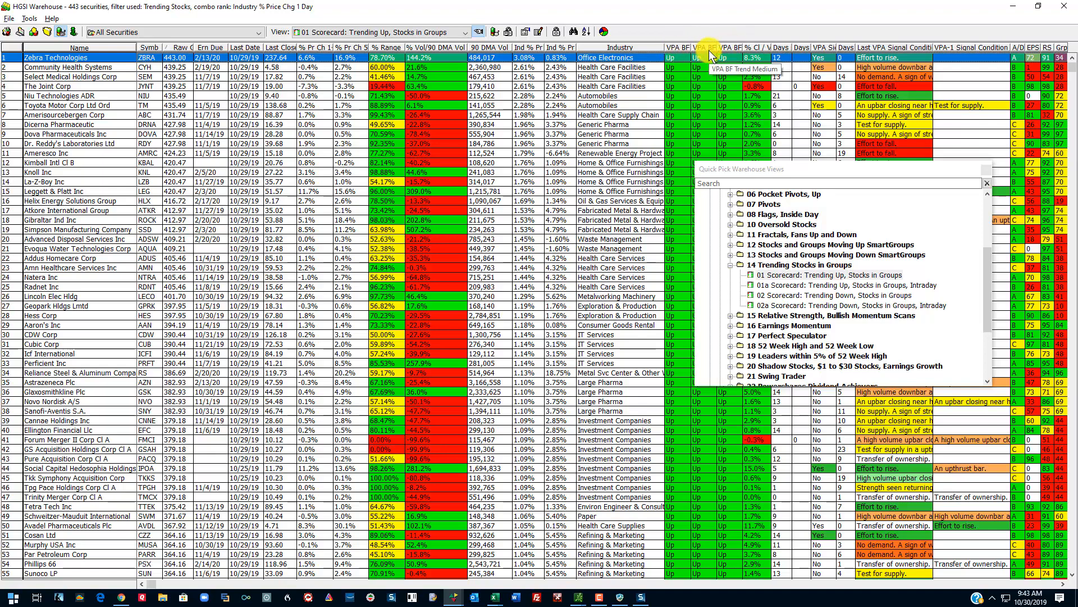
mouse_move(797, 44)
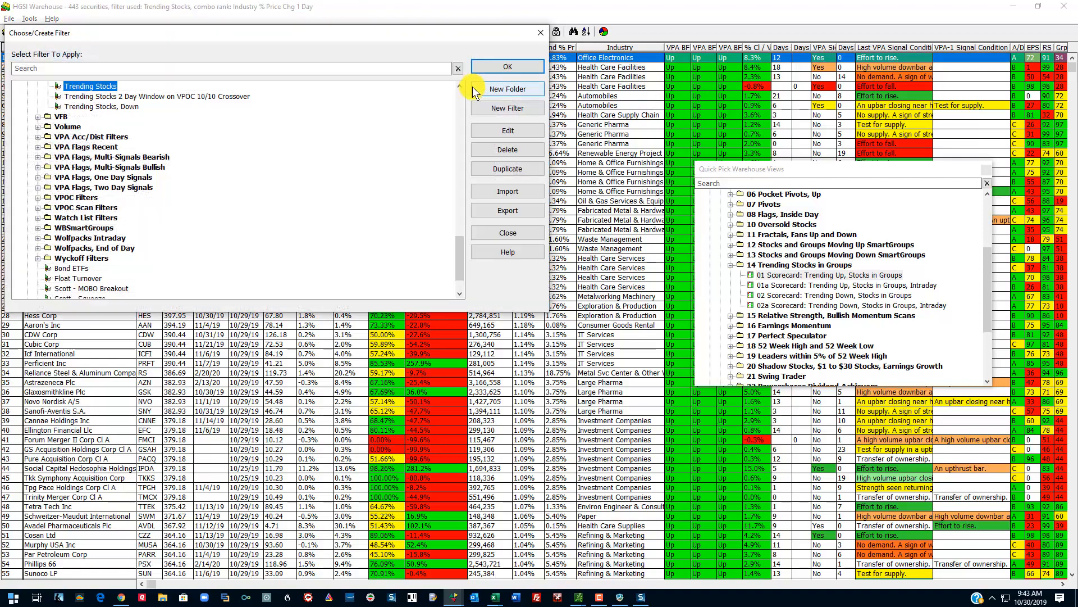
left_click(506, 131)
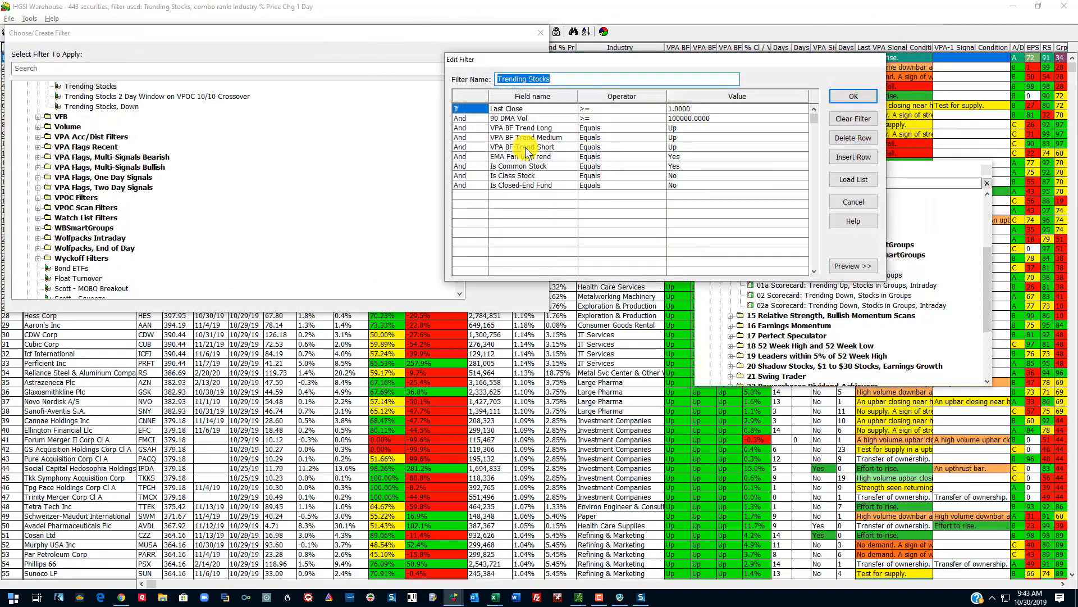
left_click(532, 137)
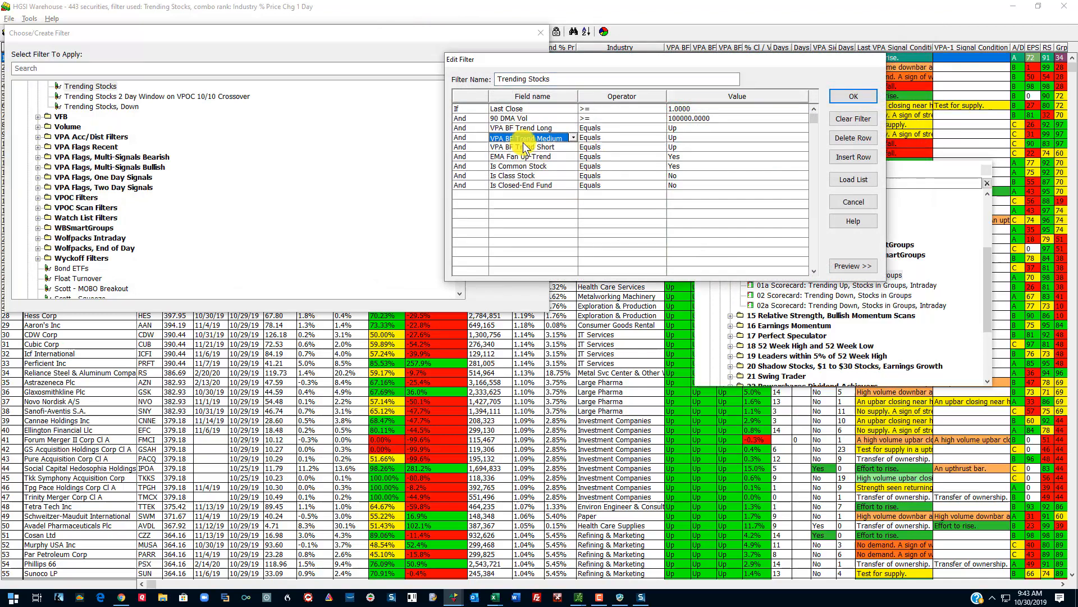
left_click(522, 156)
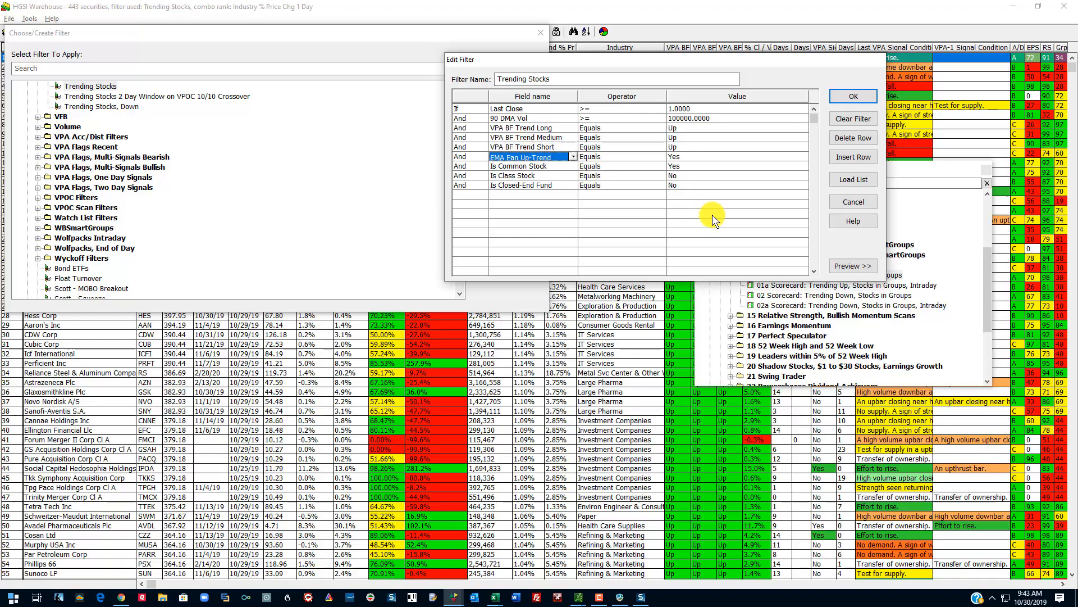
mouse_move(774, 136)
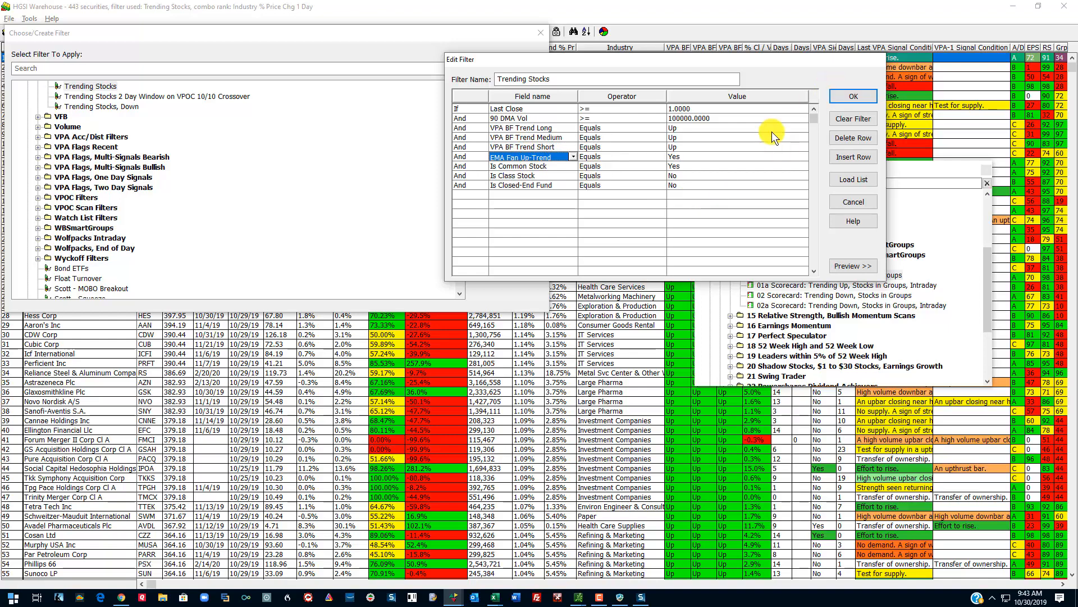
mouse_move(852, 222)
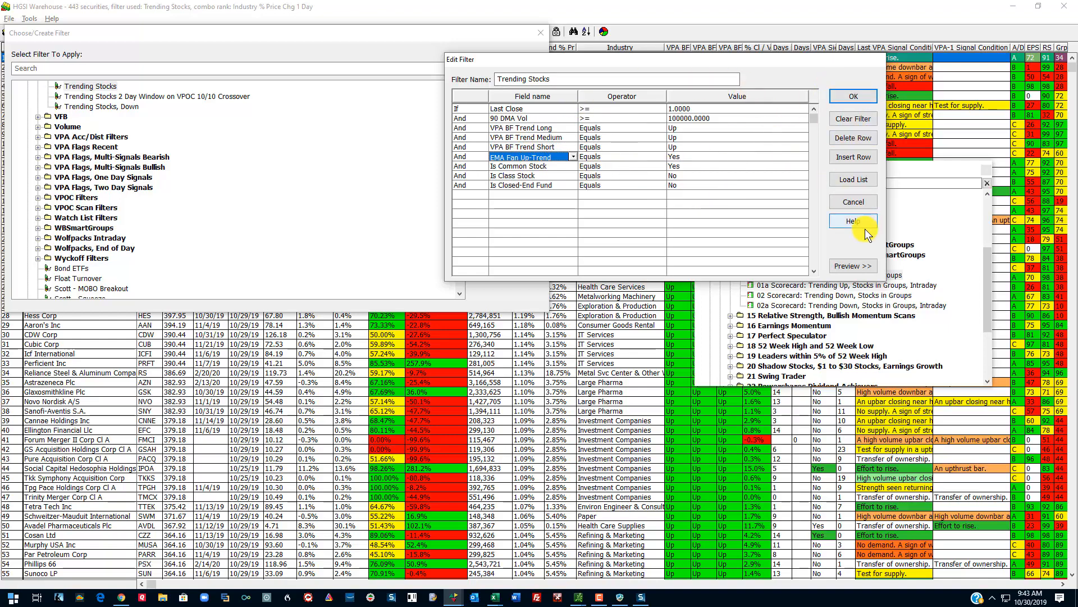
left_click(853, 201)
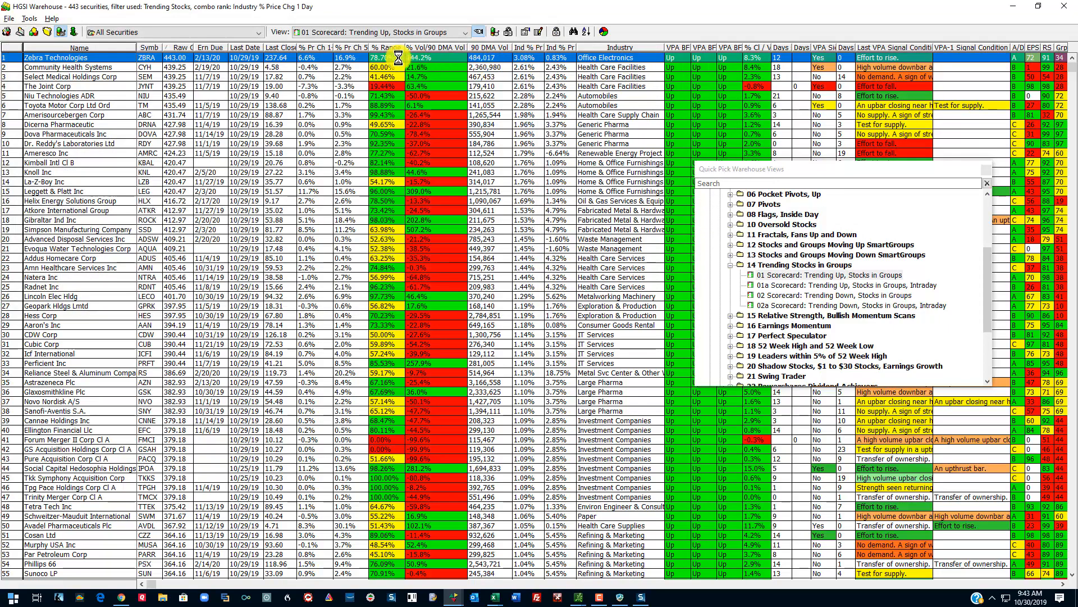
scroll("down", 3)
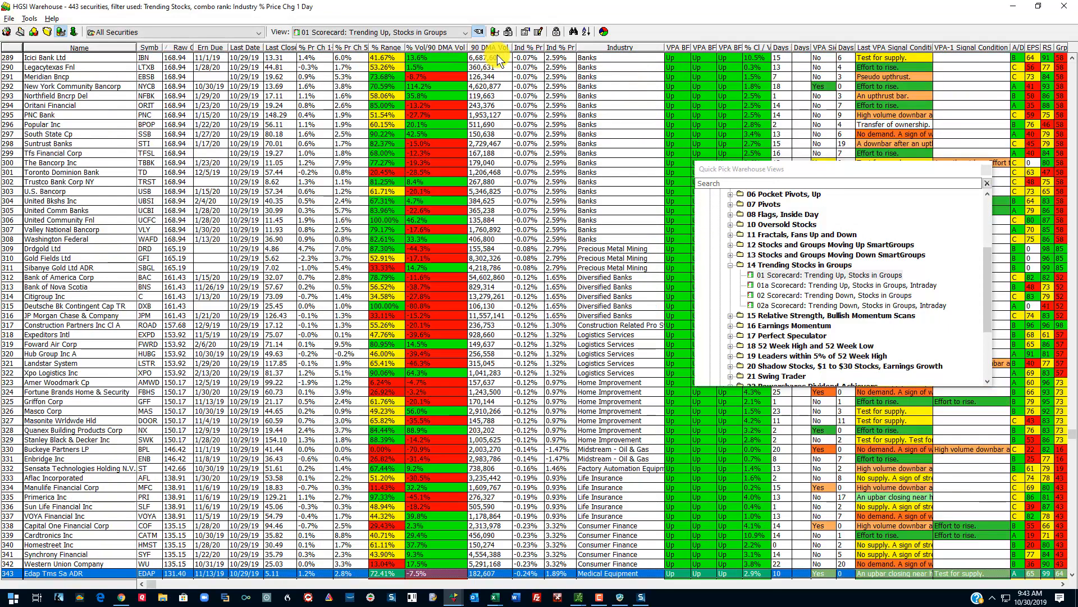
left_click(574, 31)
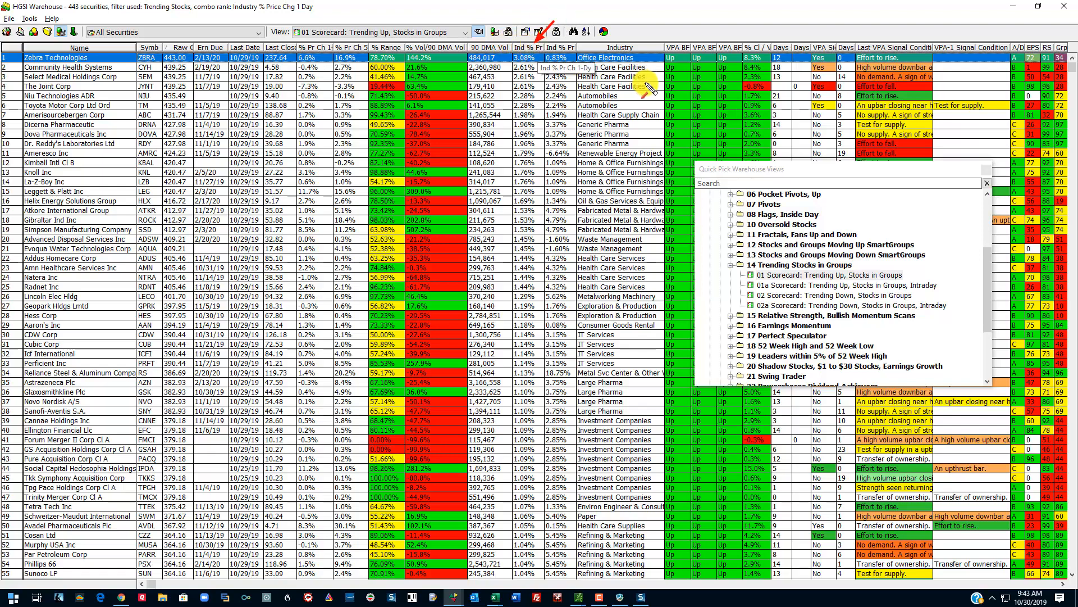
mouse_move(691, 155)
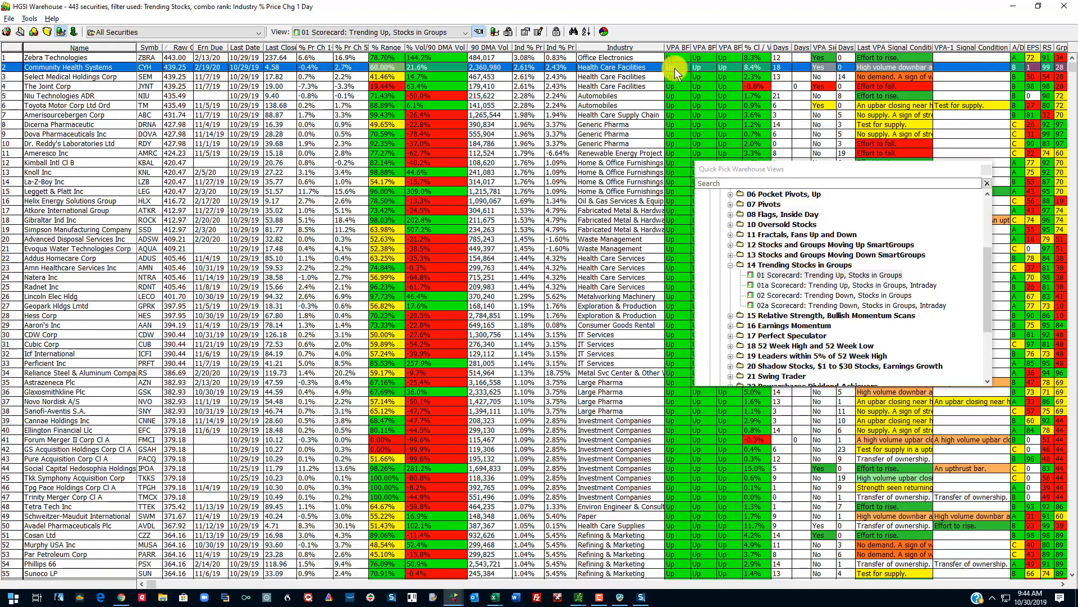
mouse_move(726, 71)
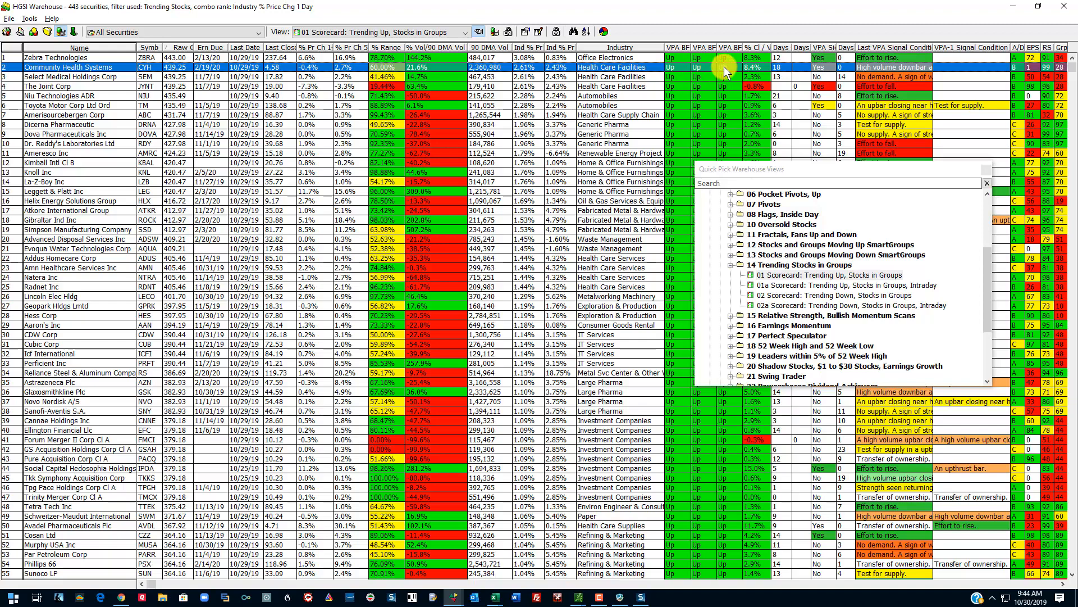
mouse_move(716, 90)
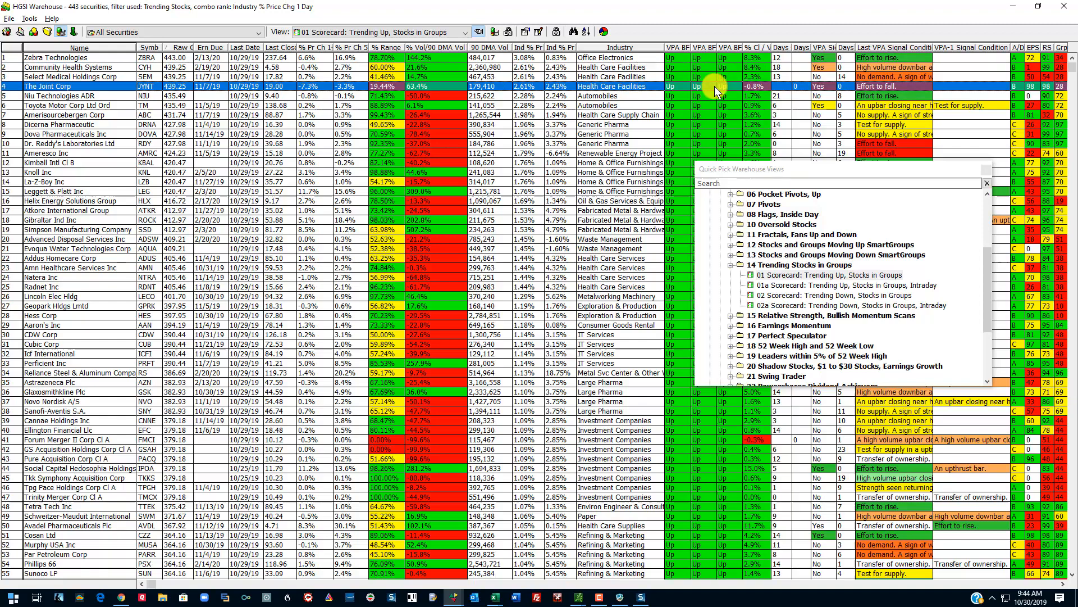
mouse_move(550, 82)
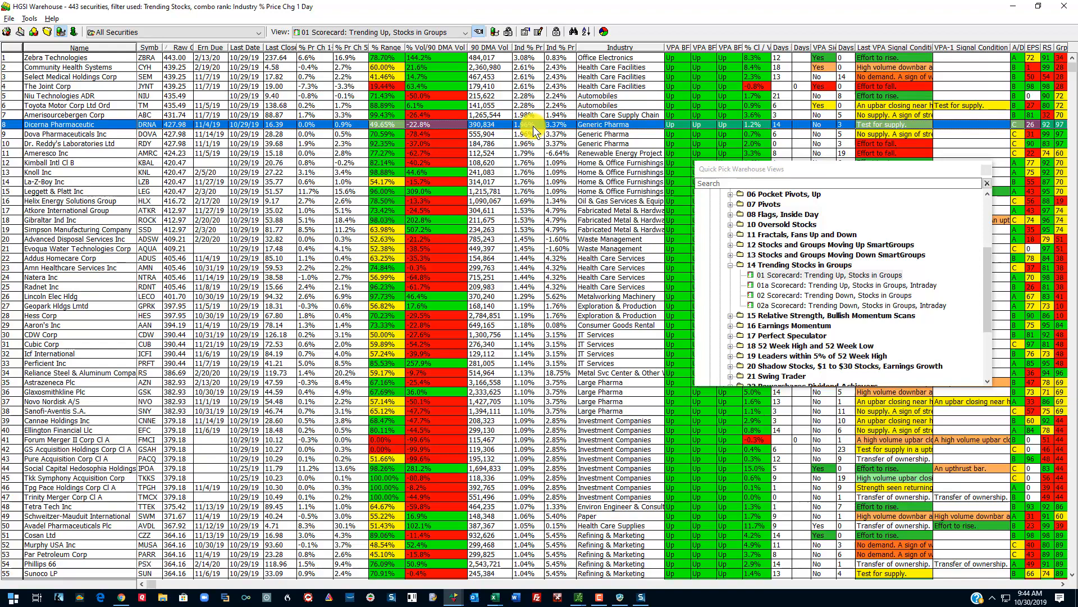
mouse_move(544, 127)
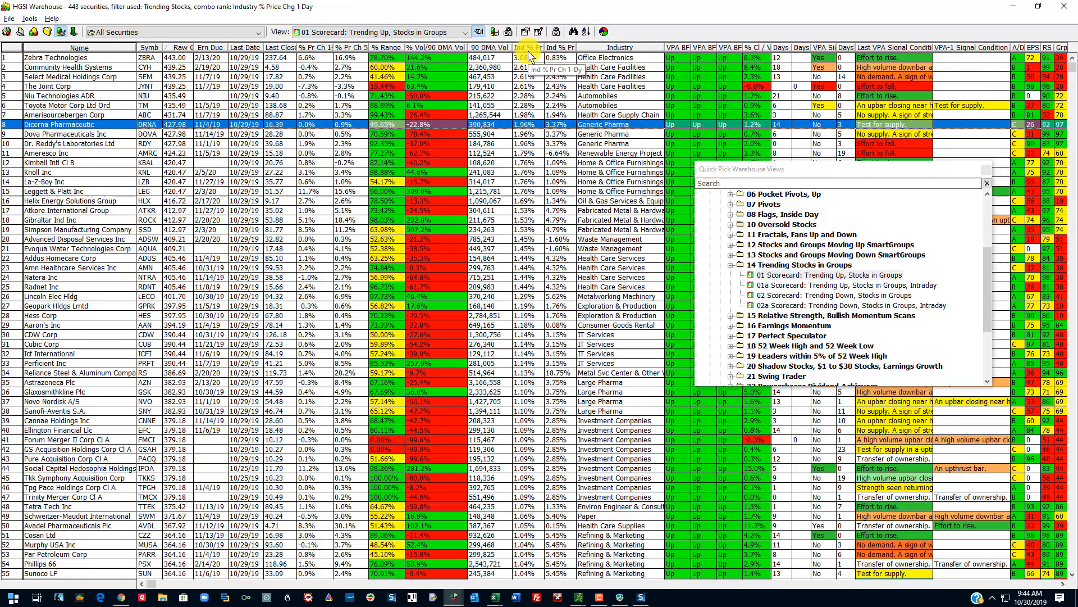
mouse_move(450, 181)
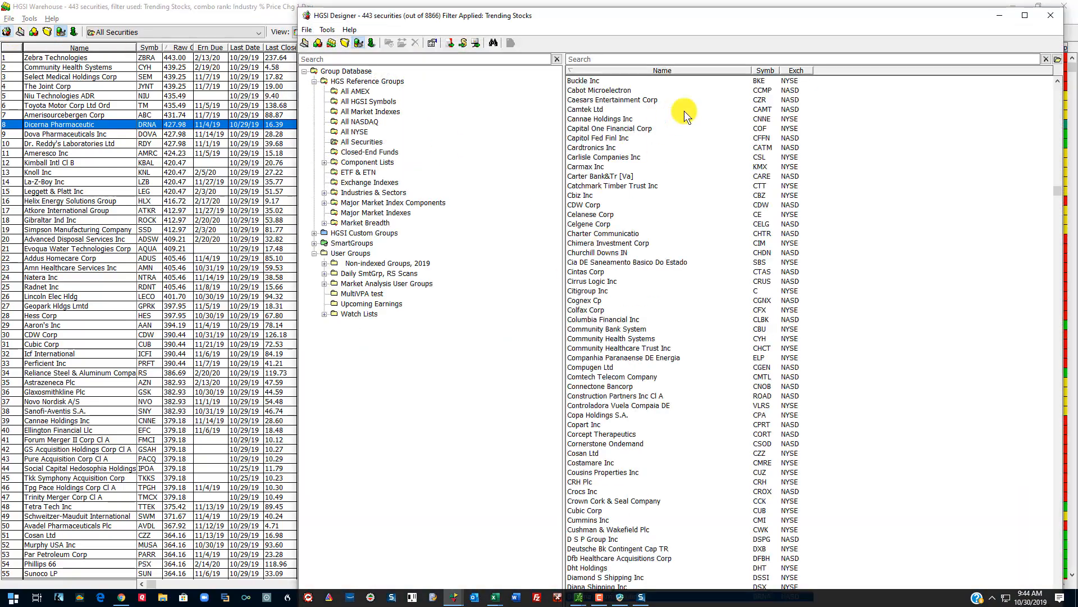
mouse_move(830, 200)
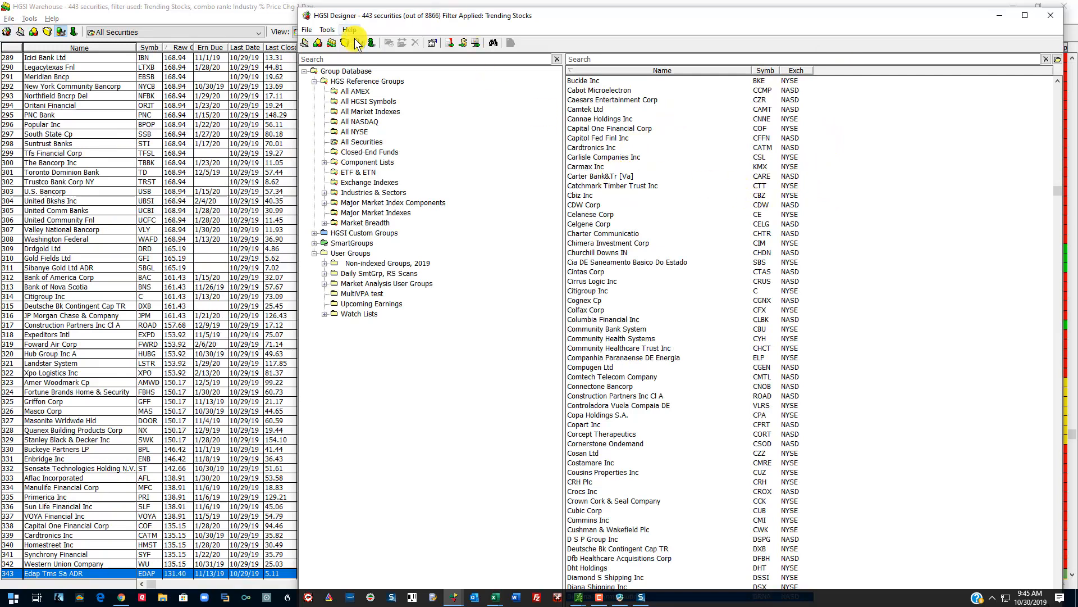
mouse_move(326, 170)
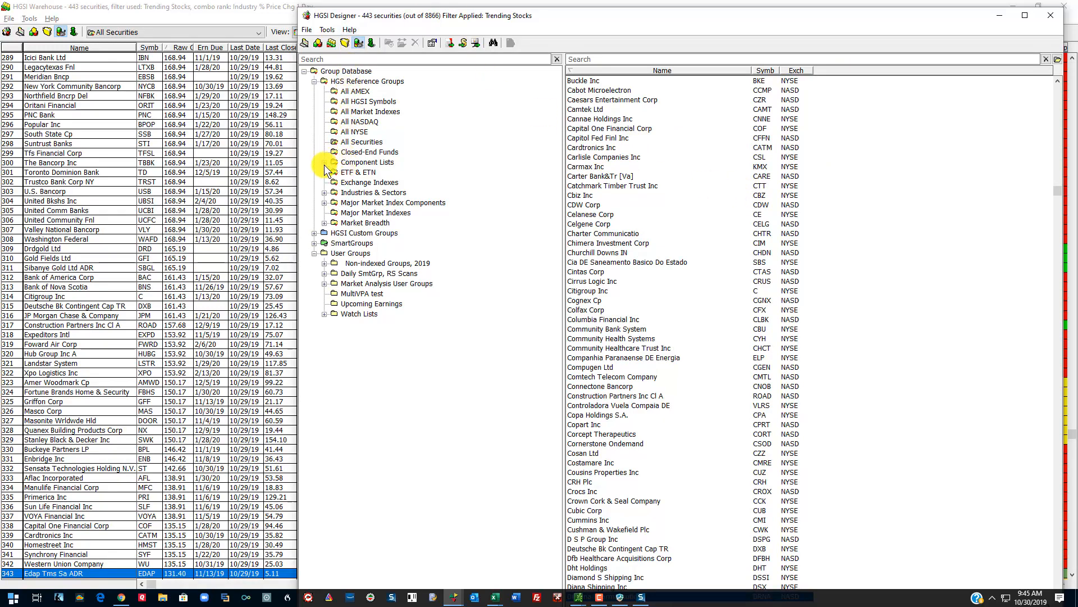
mouse_move(333, 201)
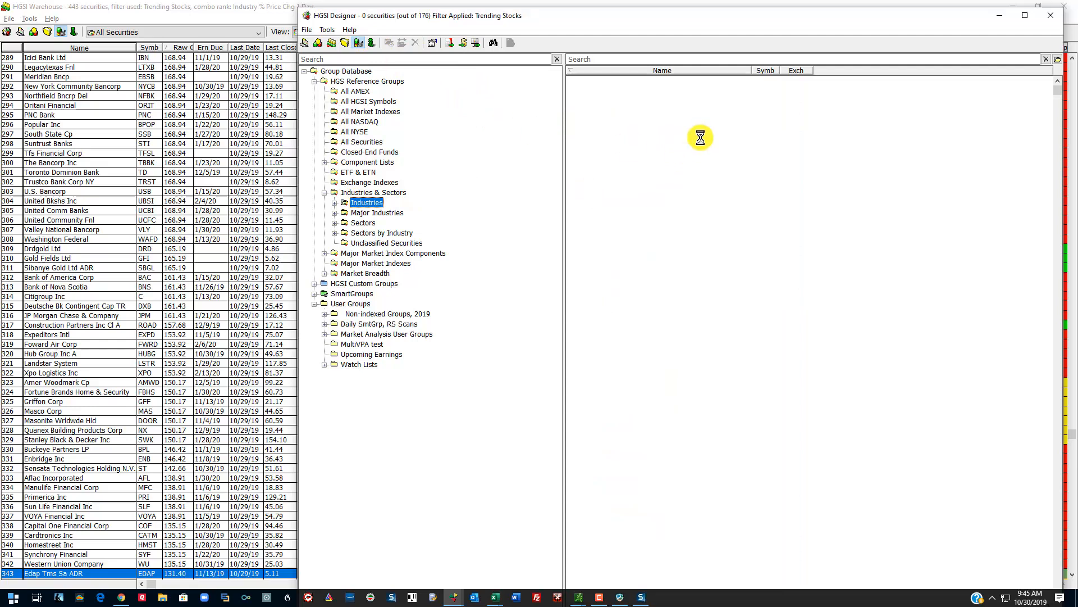
Select the Industries group and rebuild its indexes from the Tools menu
left_click(366, 202)
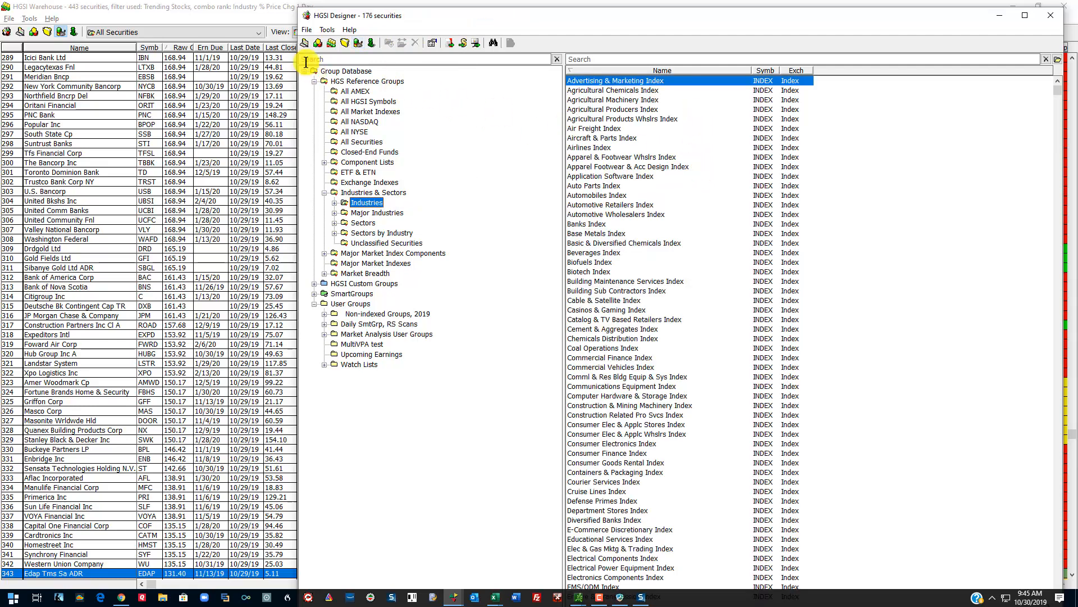
left_click(327, 30)
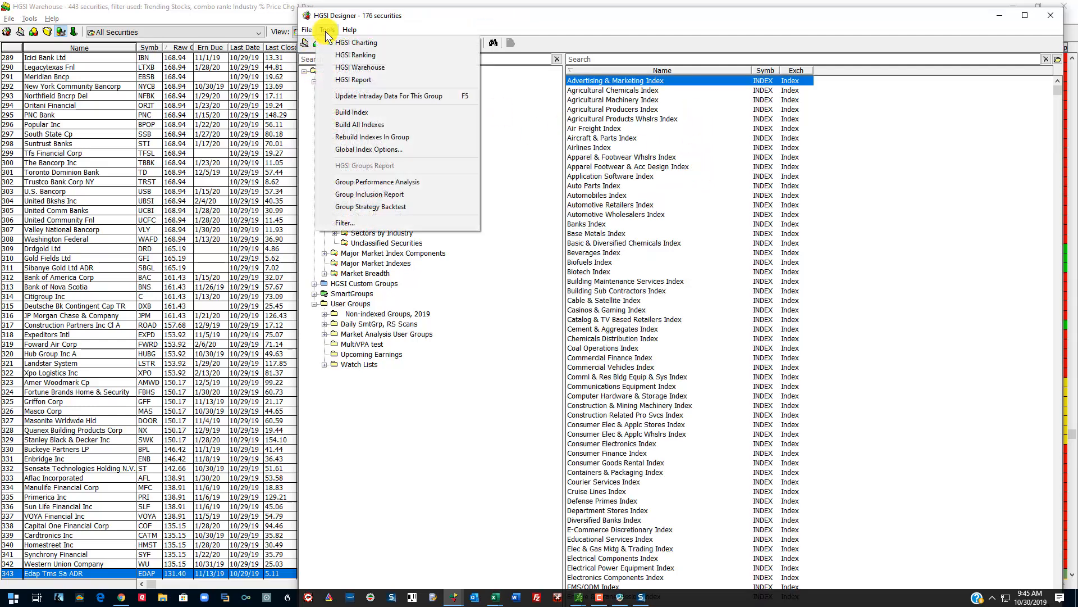
mouse_move(346, 161)
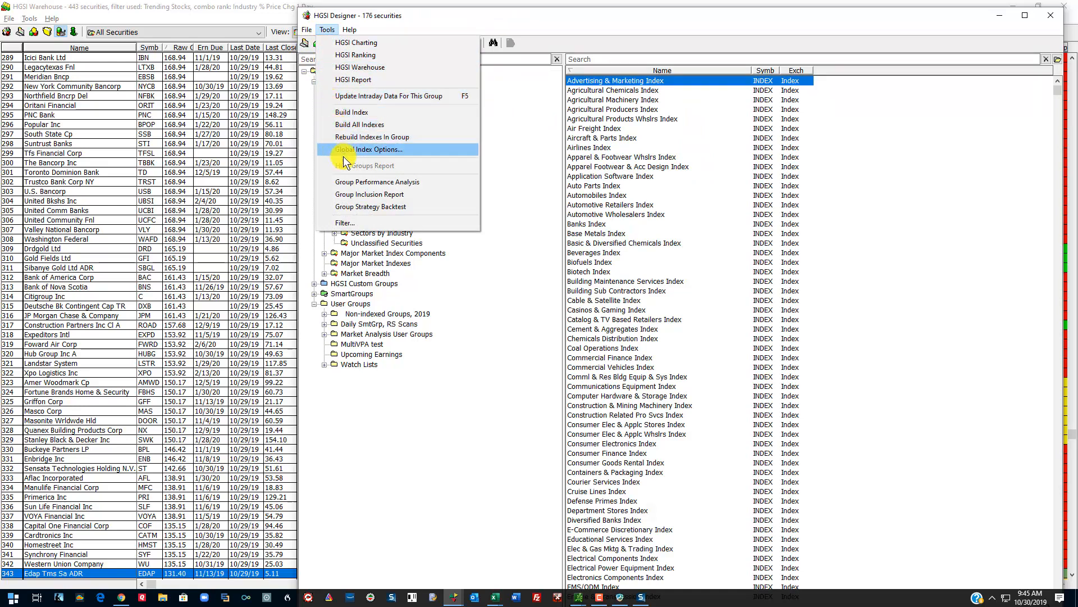
mouse_move(428, 137)
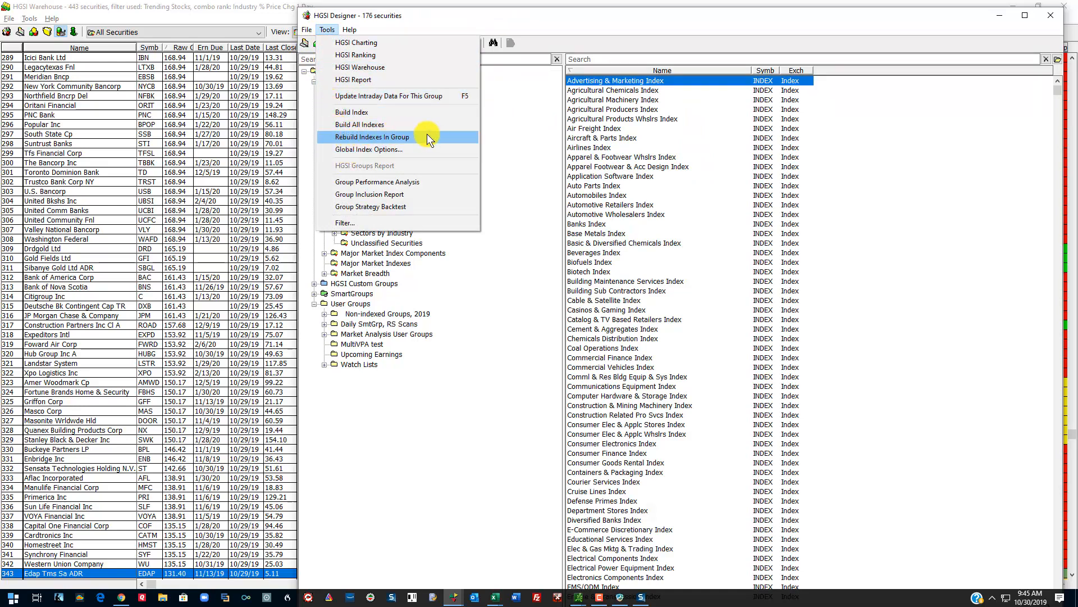
mouse_move(434, 141)
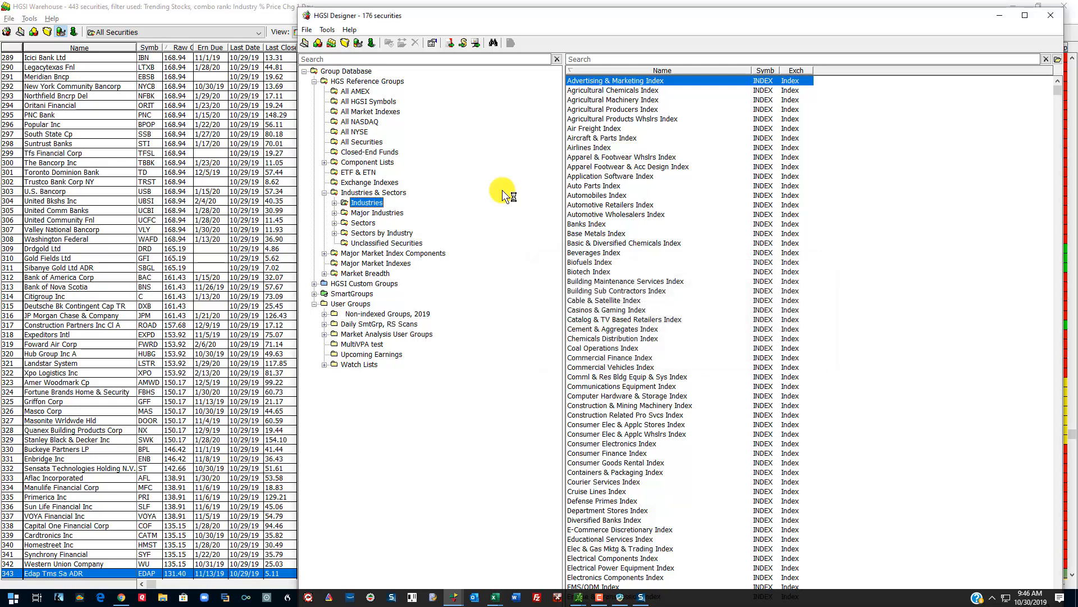
mouse_move(382, 168)
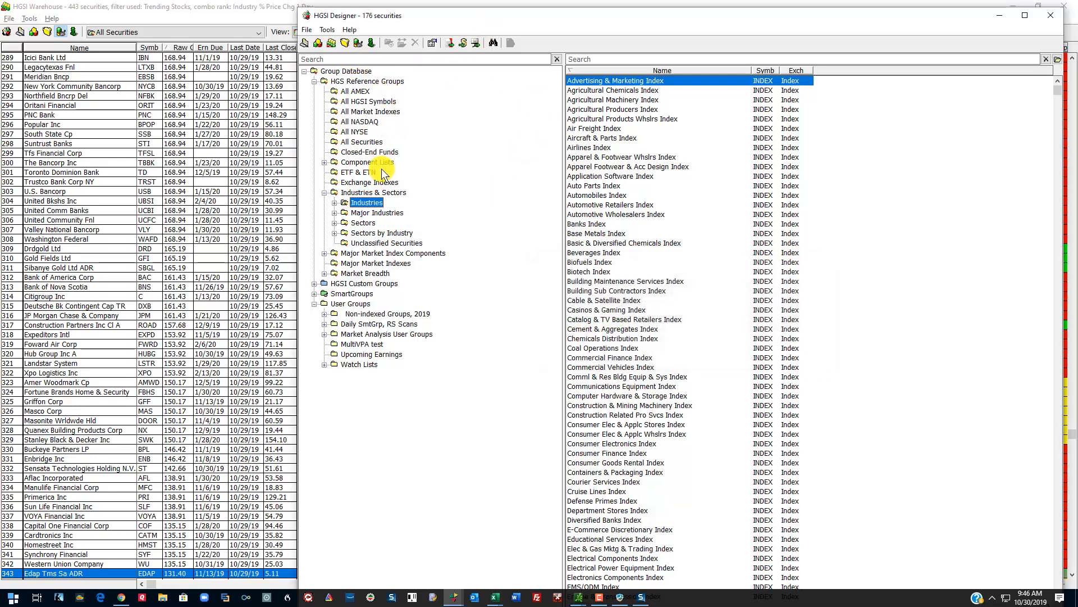
left_click(362, 141)
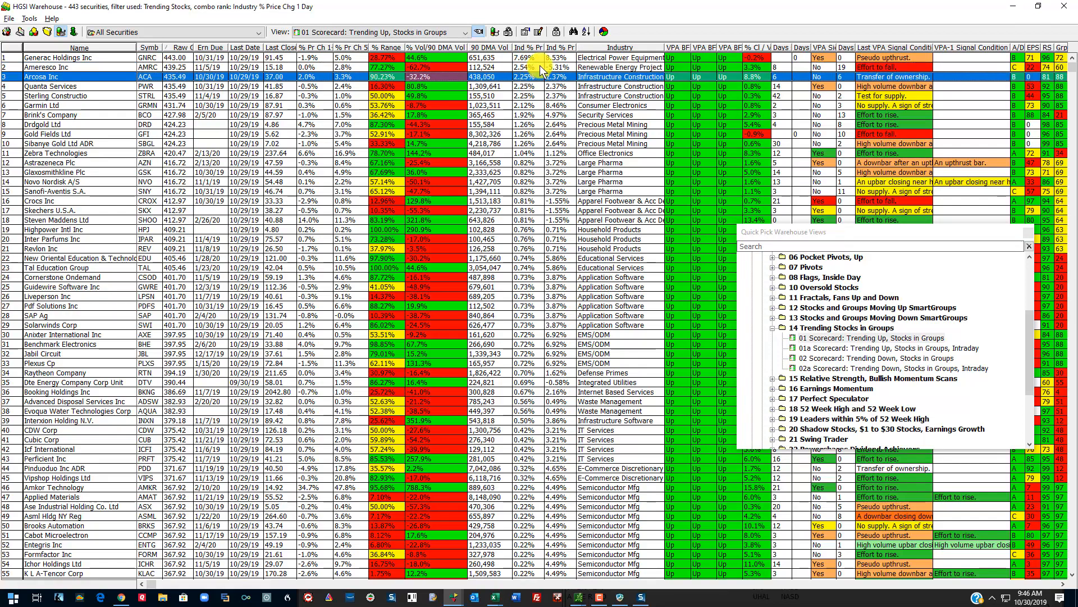
Review Generac Holdings and Ameresco Inc from the top of the scorecard in the linked charts
left_click(68, 58)
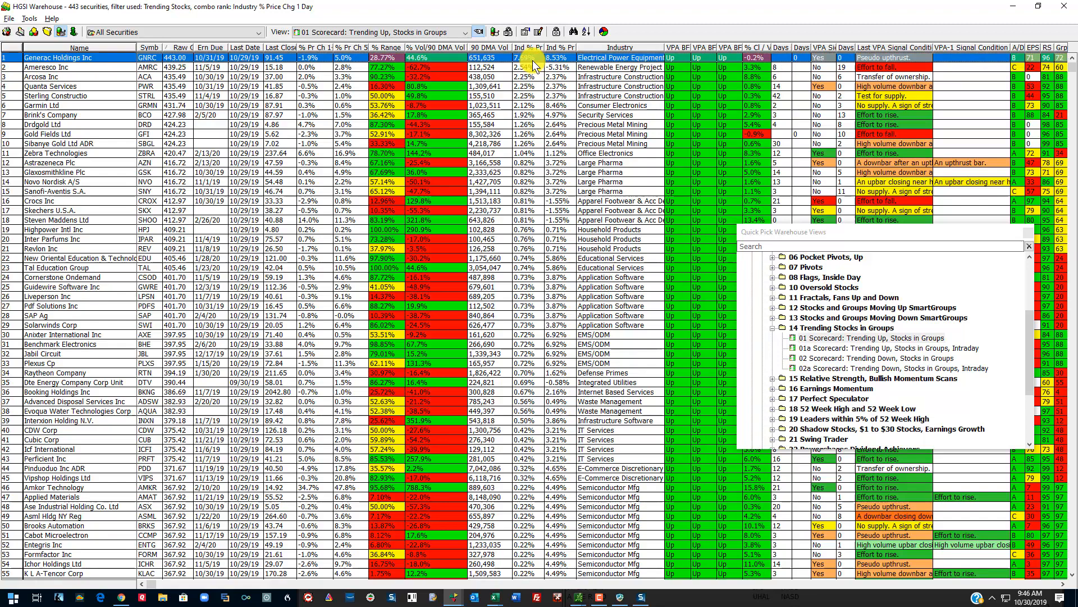
mouse_move(419, 75)
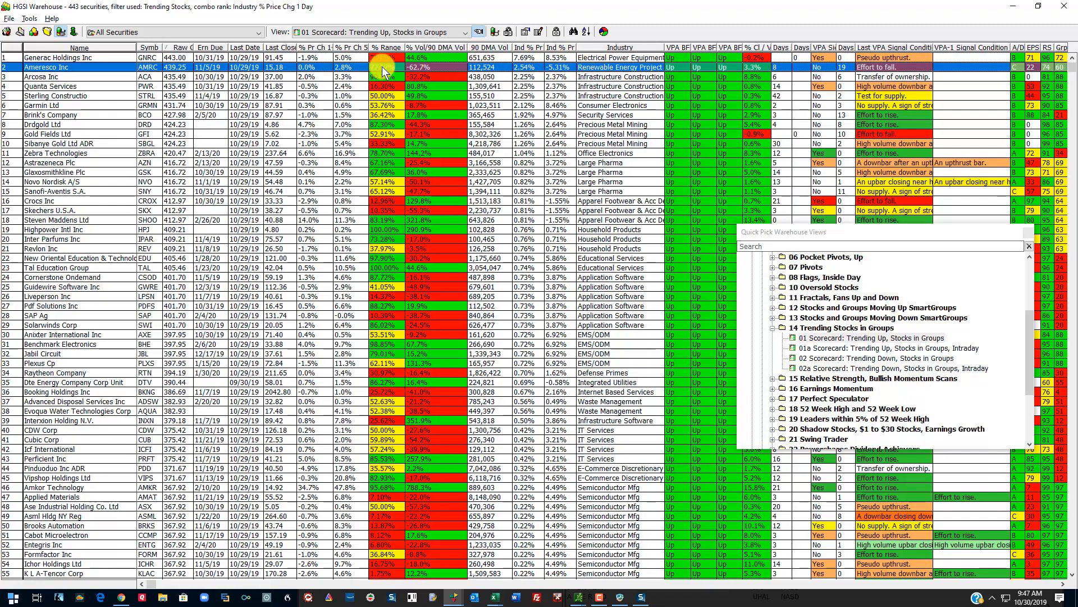
left_click(69, 76)
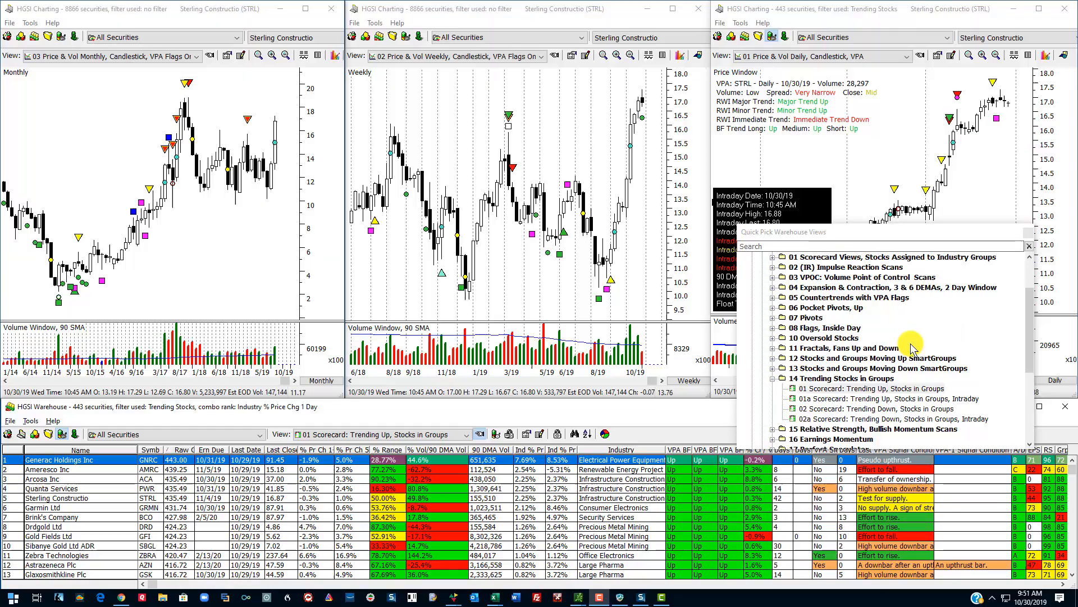
Load the 01a intraday Trending Up scorecard, comparing it against the daily view
left_click(894, 398)
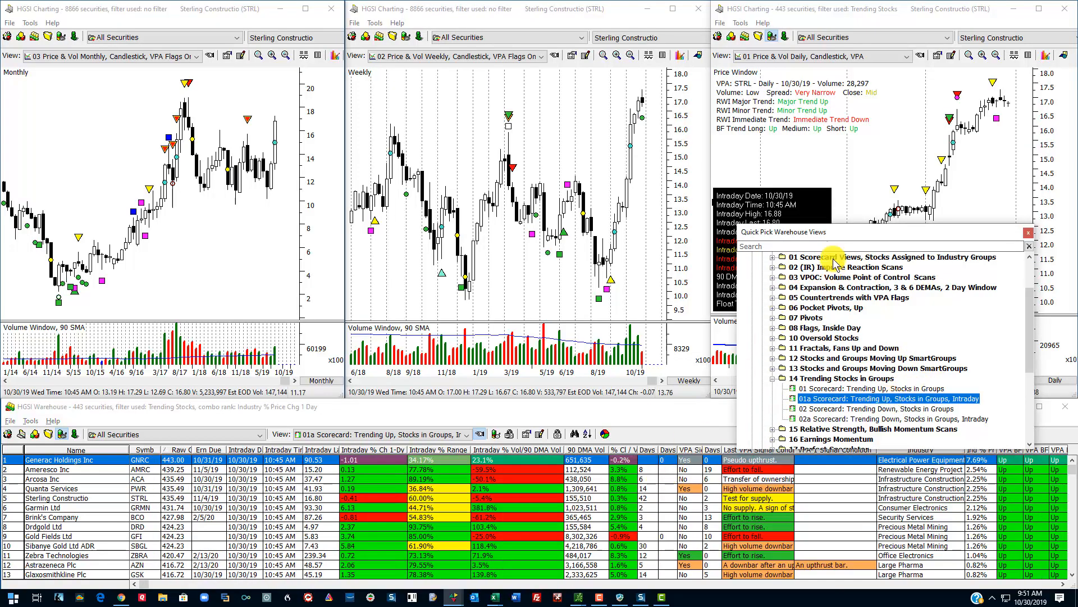
mouse_move(334, 423)
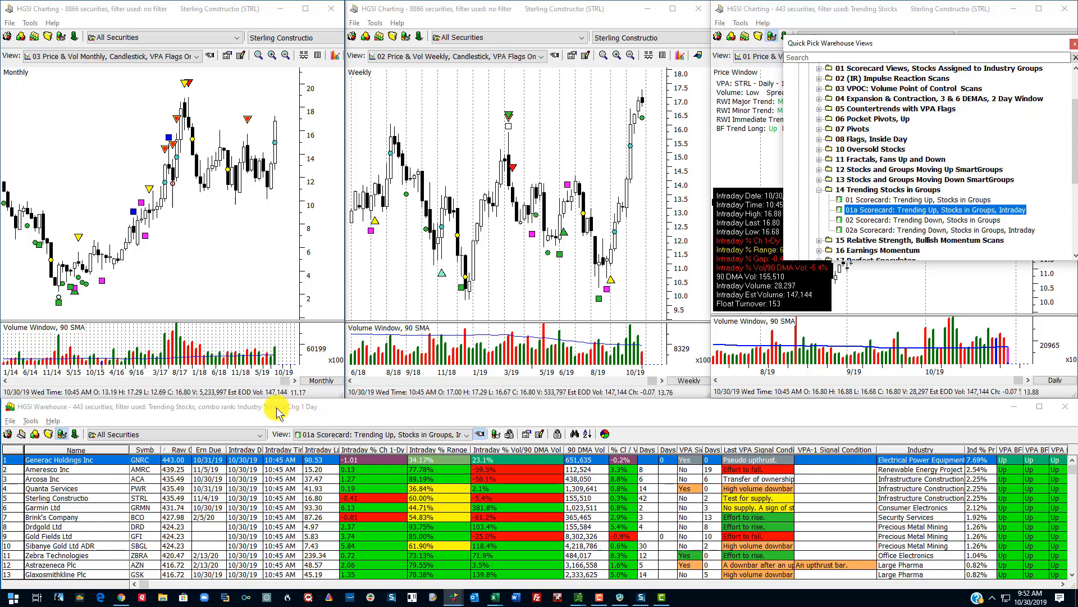
mouse_move(323, 423)
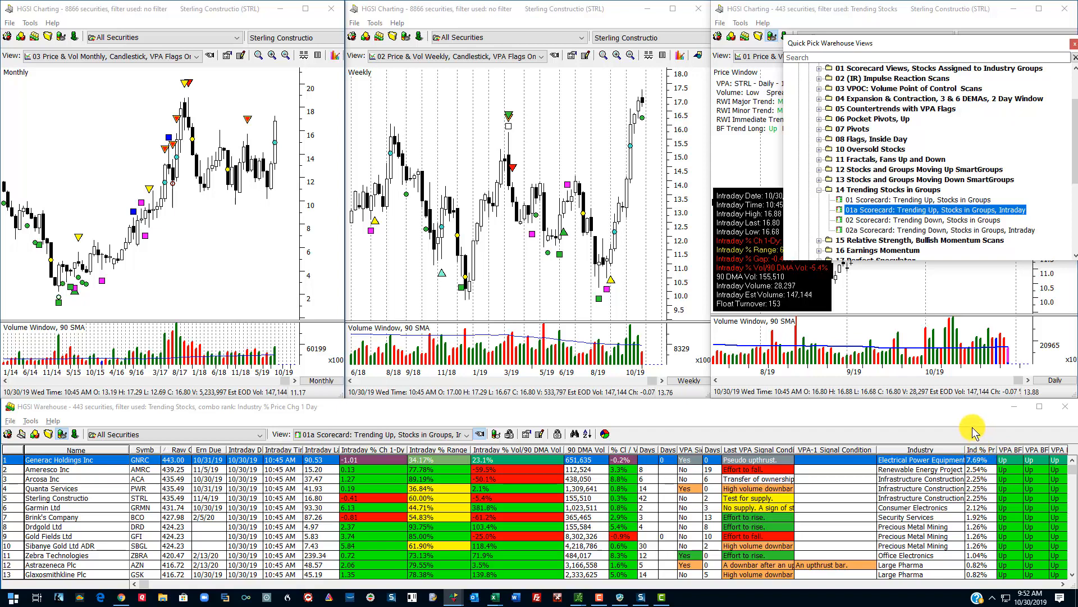
mouse_move(985, 481)
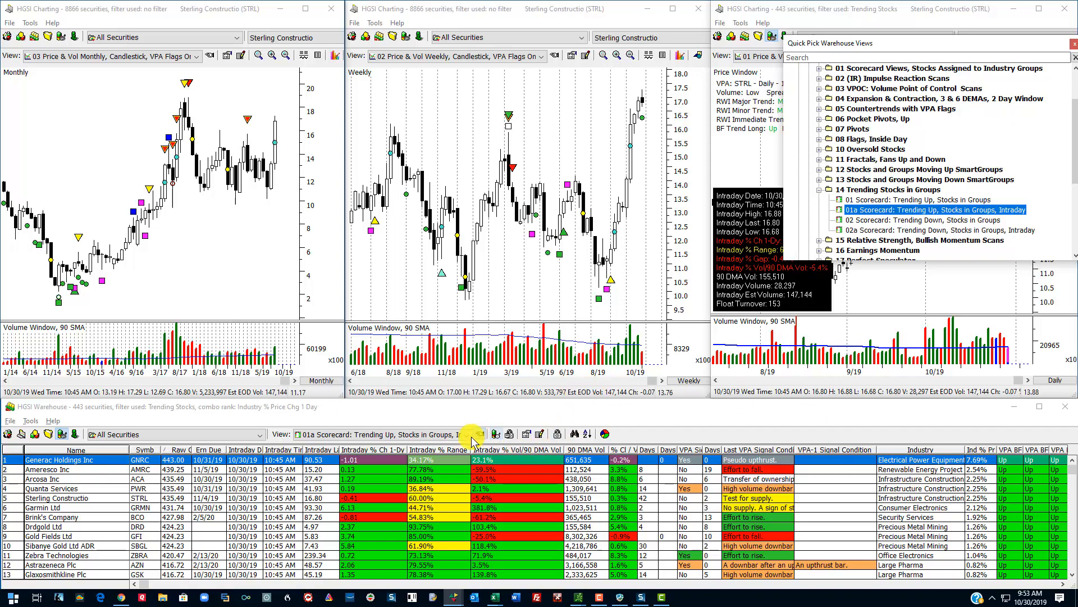
left_click(468, 434)
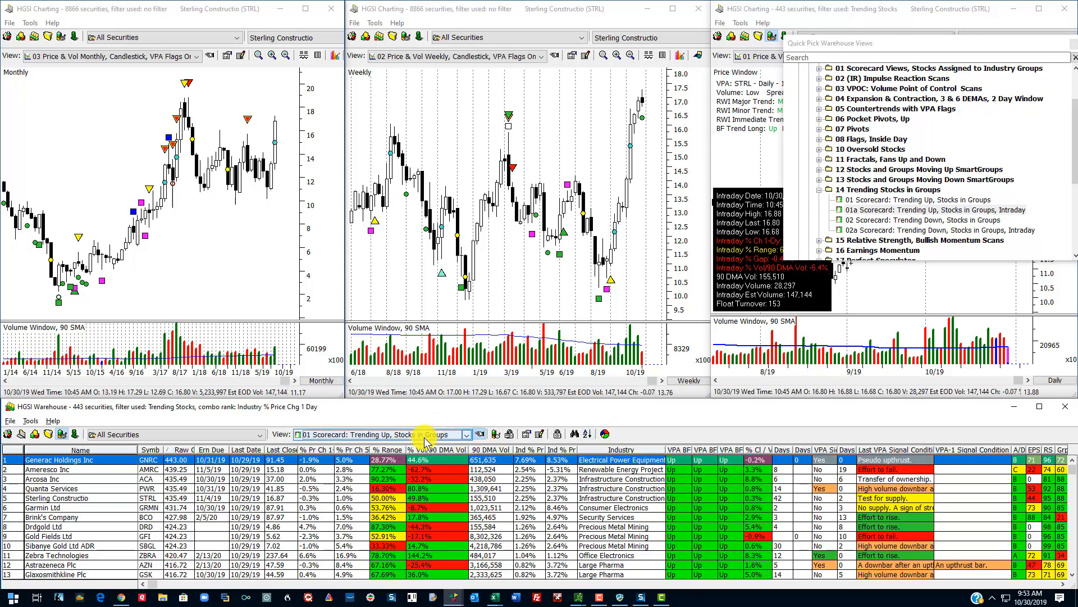
left_click(466, 433)
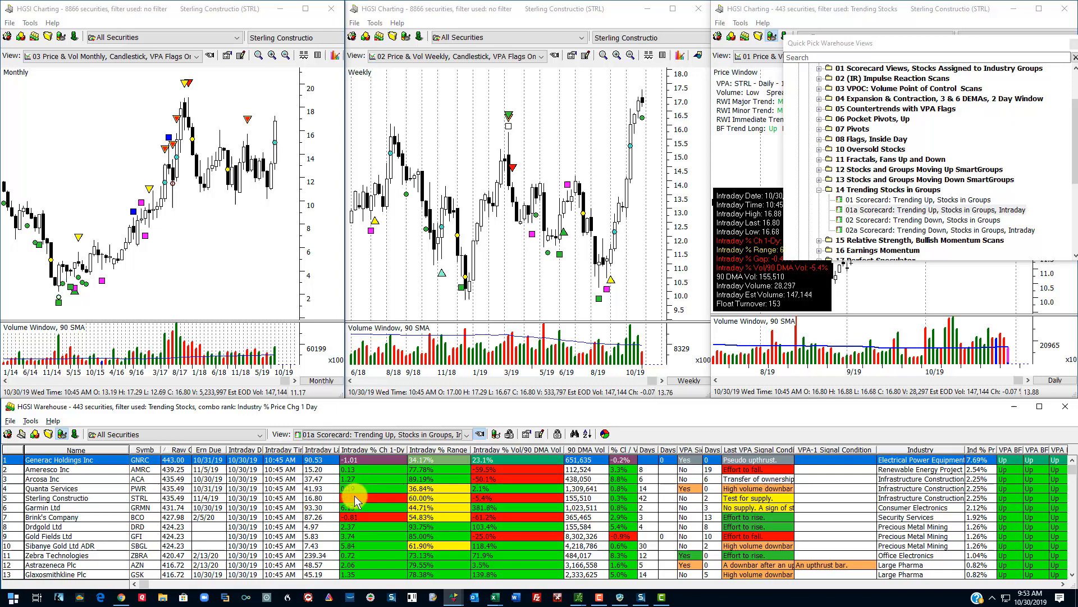
mouse_move(433, 408)
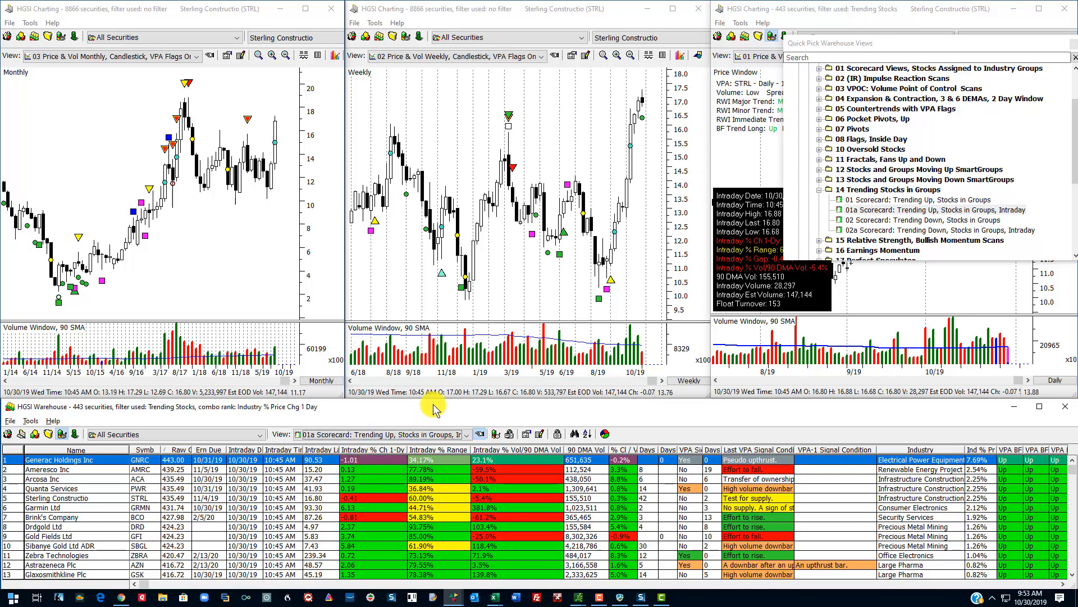
mouse_move(431, 412)
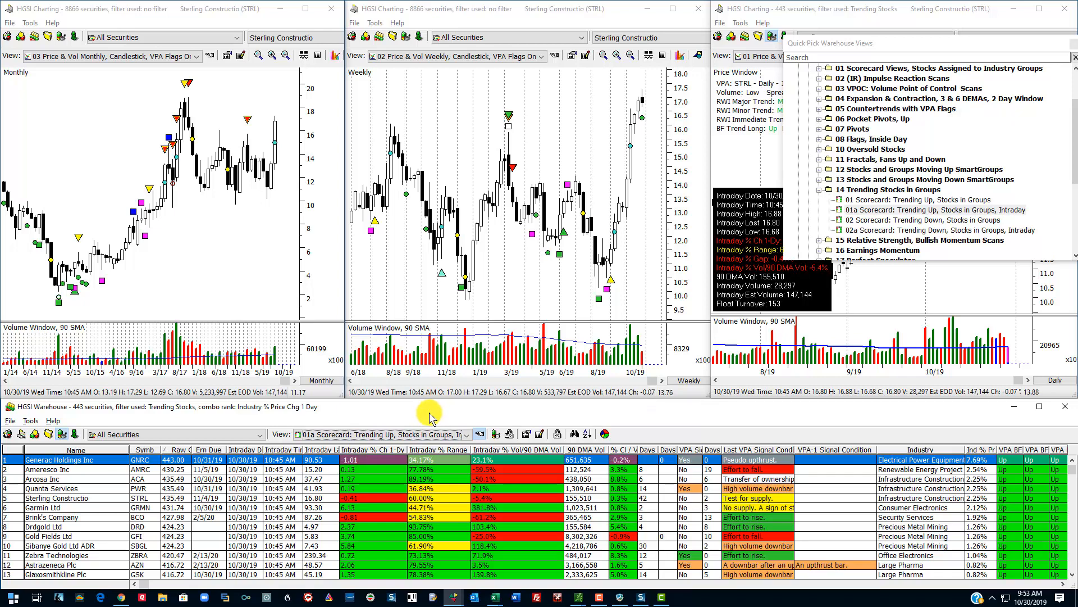
mouse_move(499, 427)
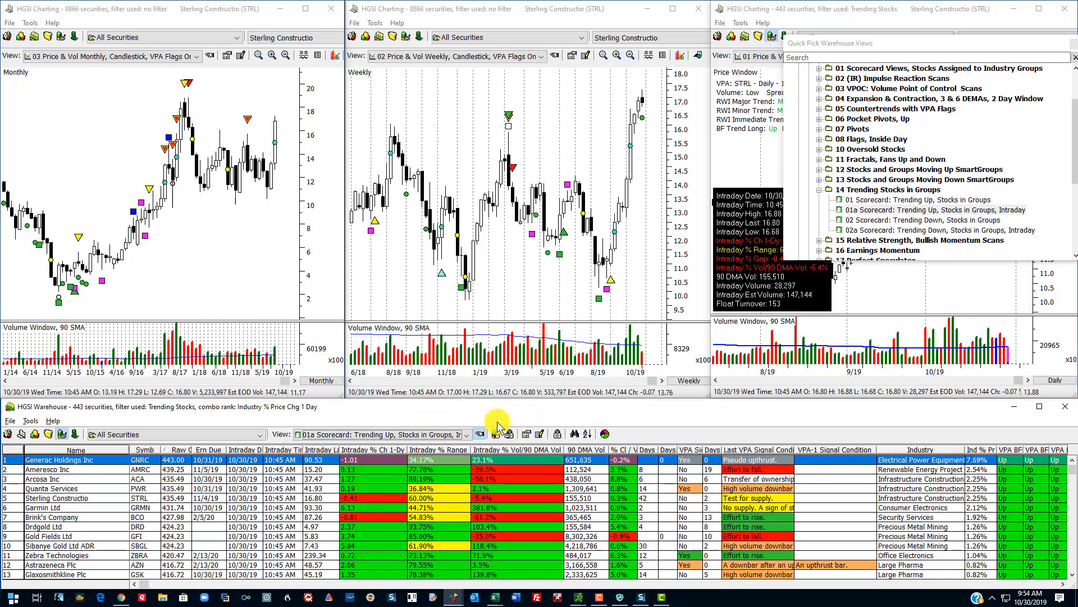
mouse_move(581, 419)
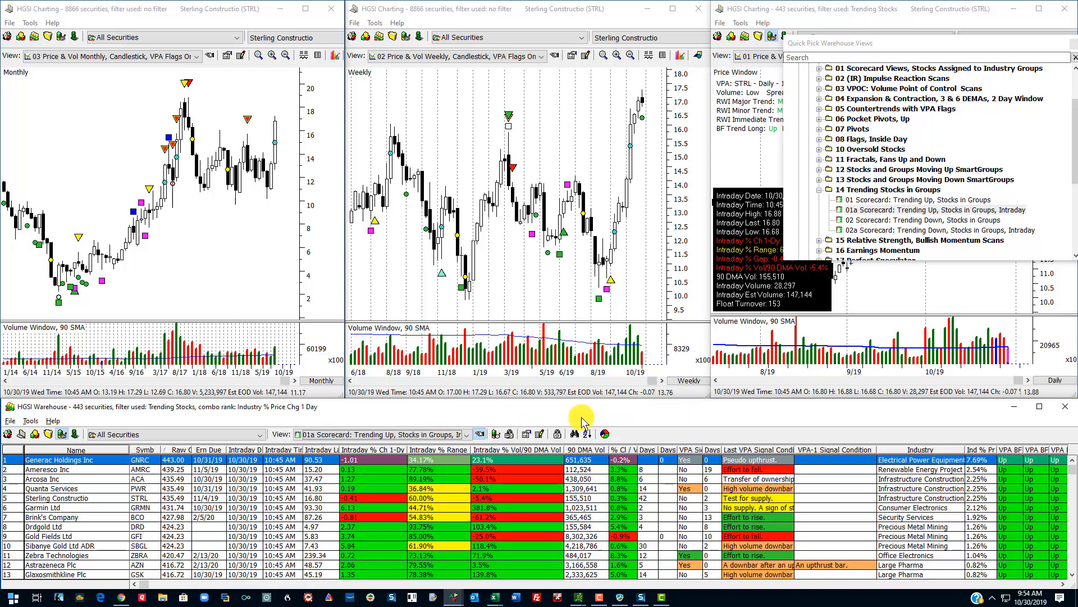
mouse_move(551, 495)
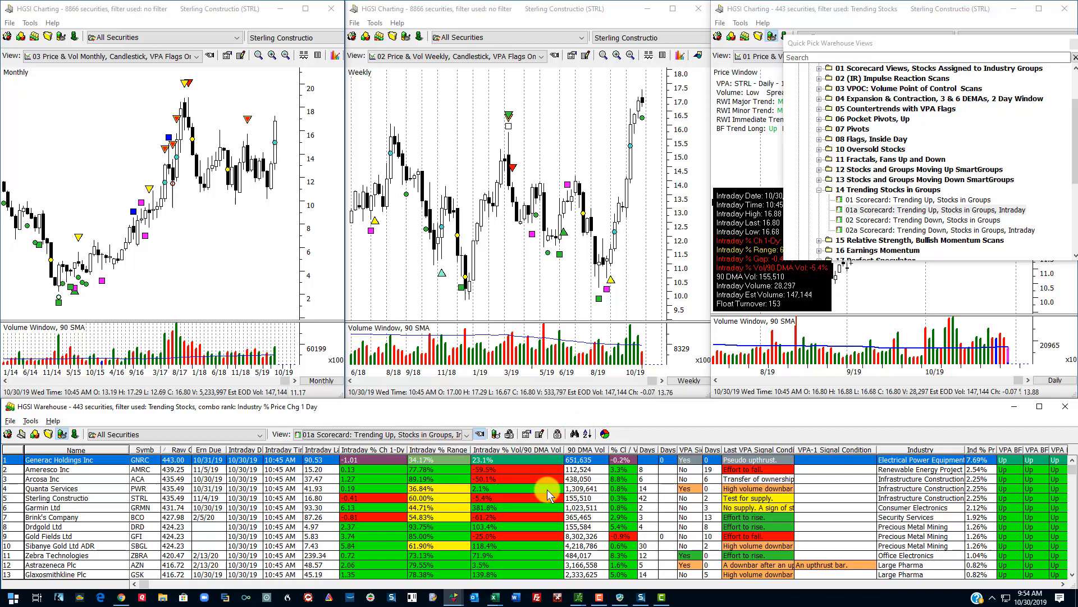
mouse_move(904, 544)
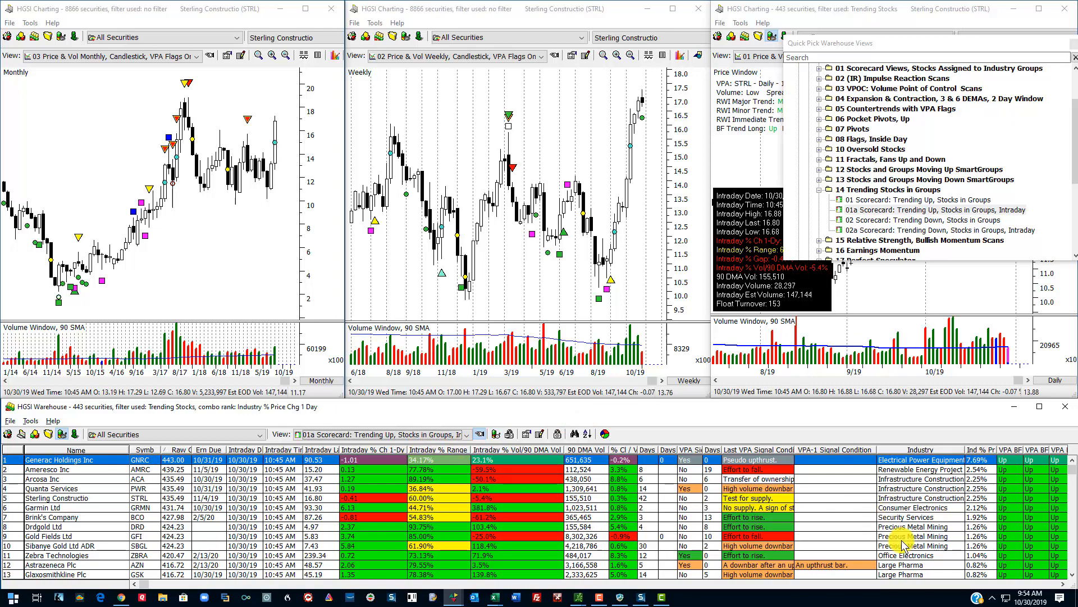
Review Arcosa, Garmin, Drdgold and AstraZeneca from the scorecard in the linked charts
left_click(69, 517)
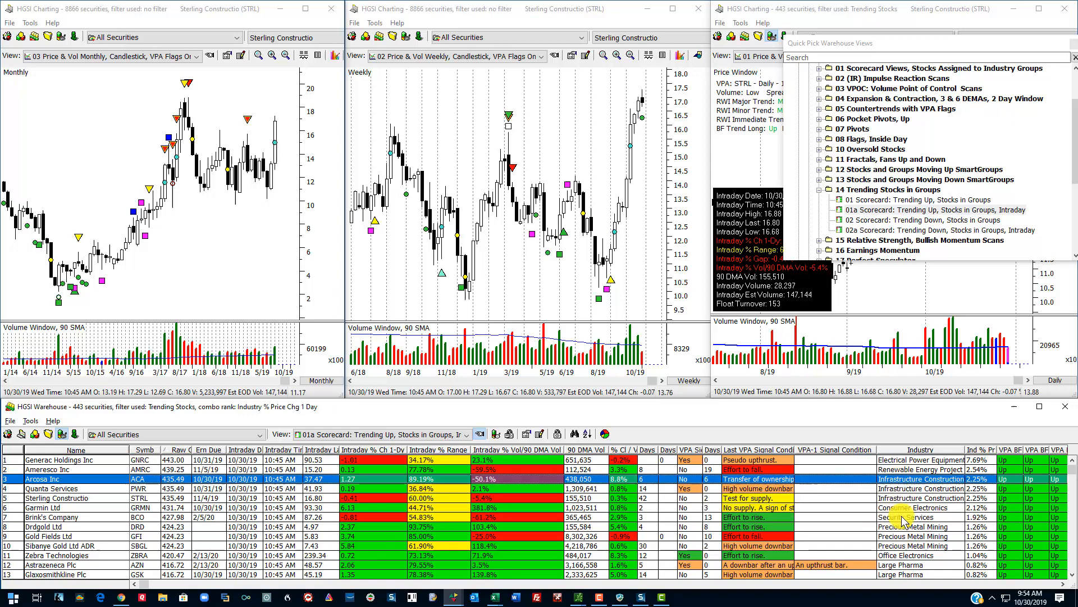
left_click(69, 506)
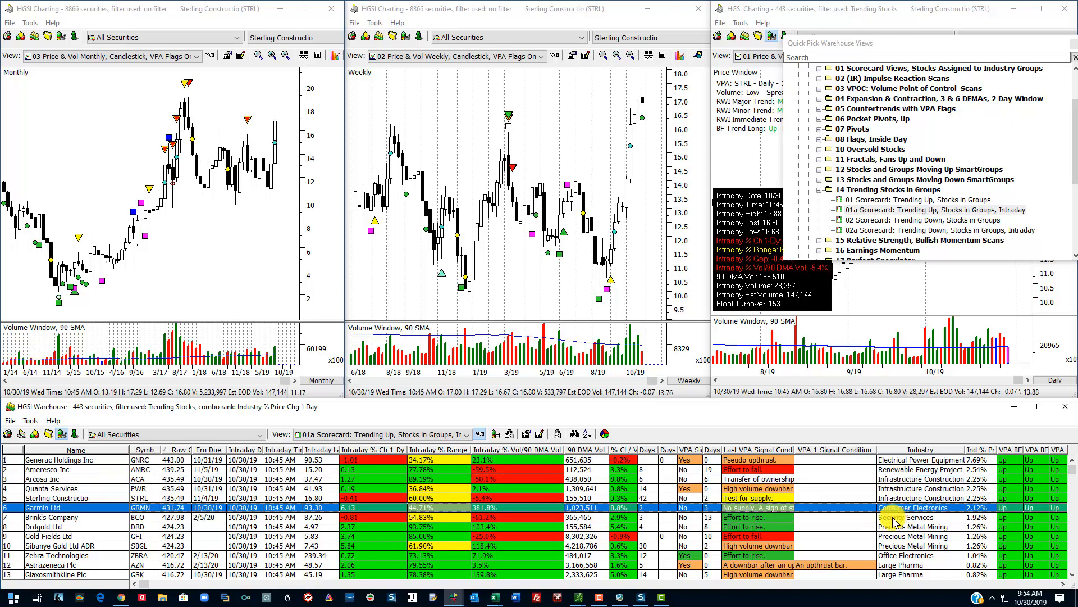
left_click(69, 525)
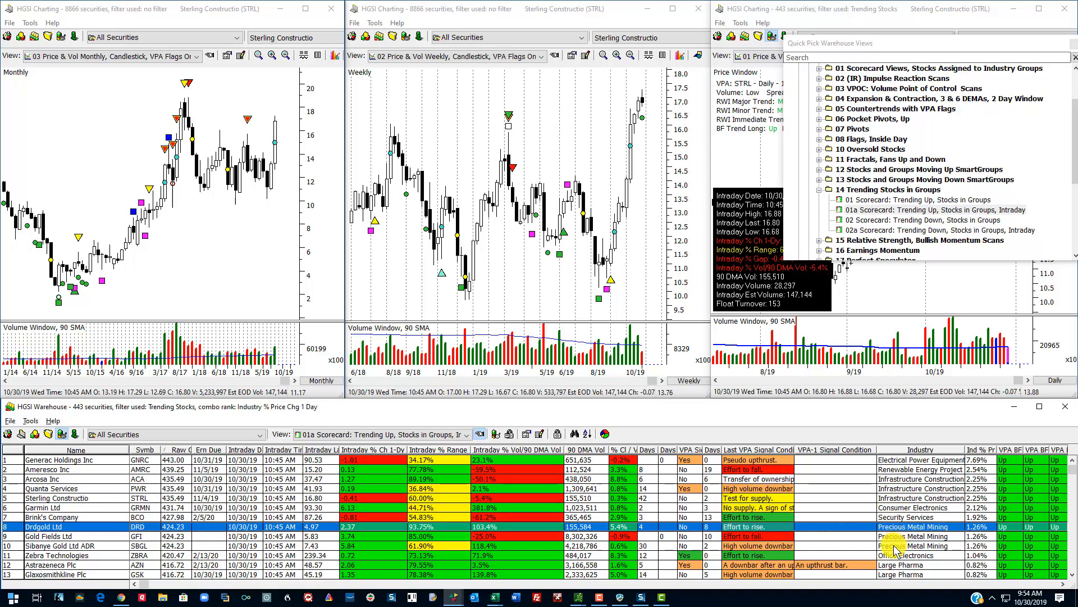
scroll("down", 3)
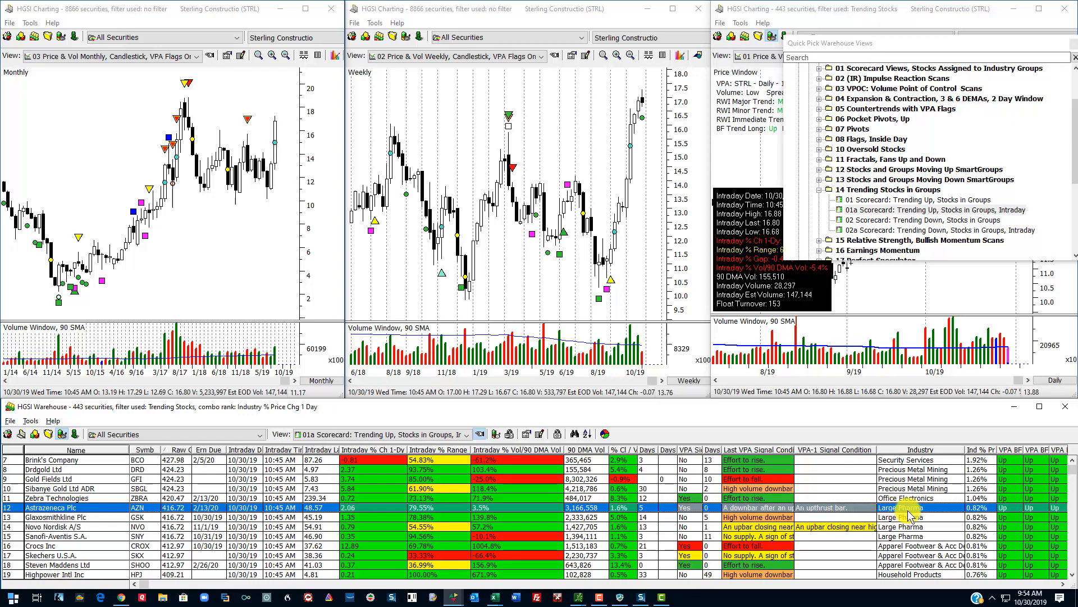
mouse_move(994, 512)
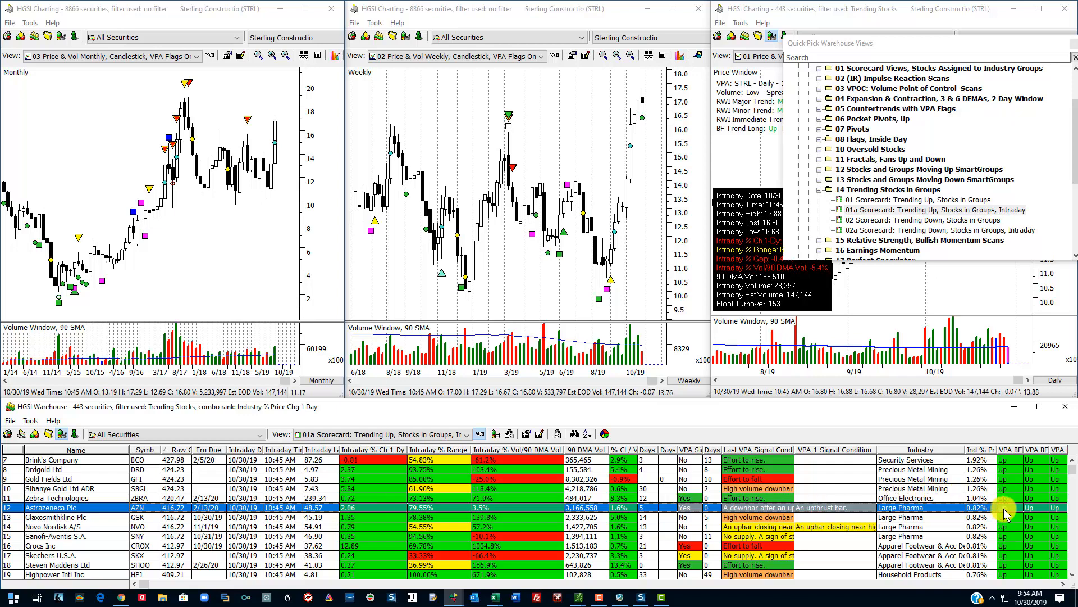
mouse_move(890, 513)
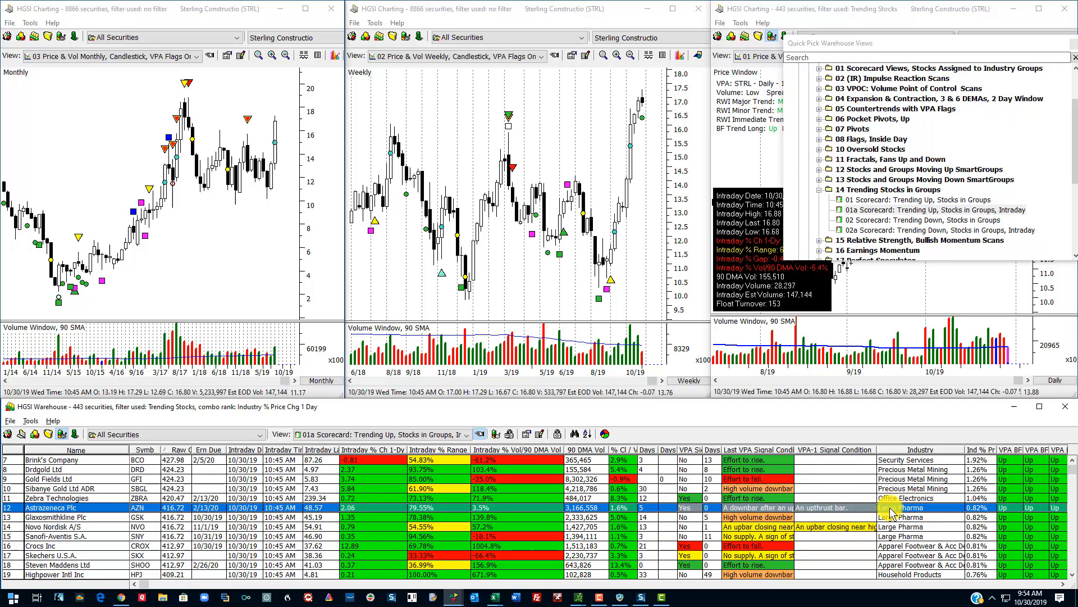
mouse_move(874, 514)
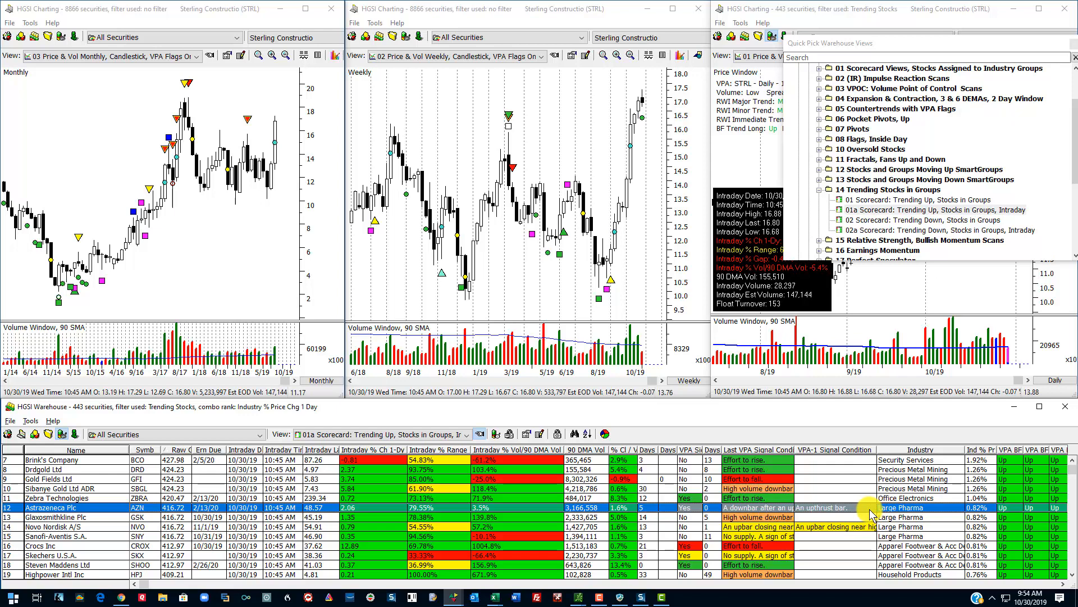
left_click(49, 507)
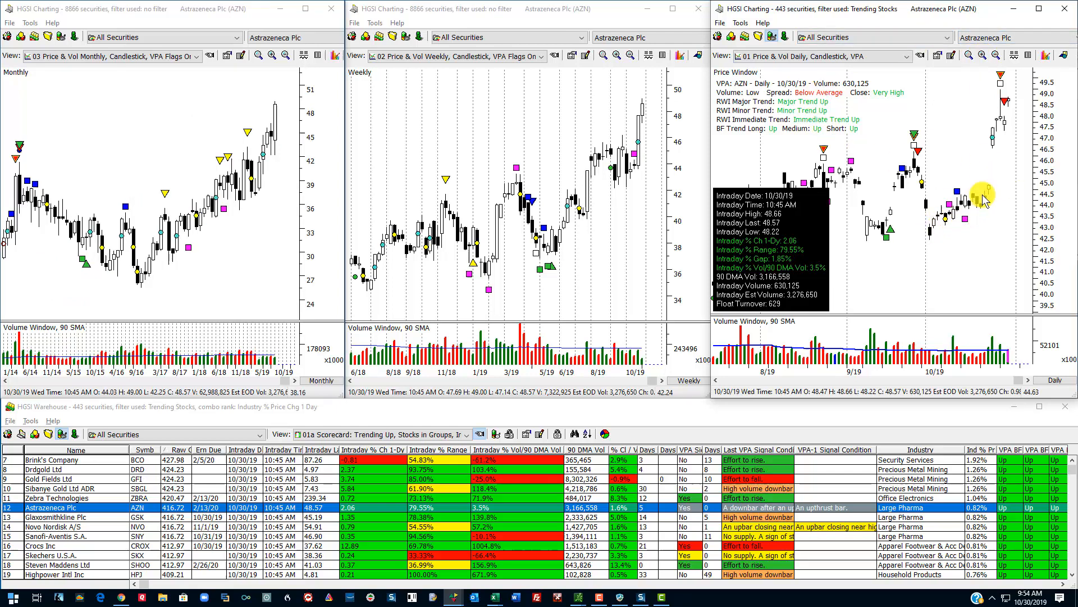
mouse_move(768, 136)
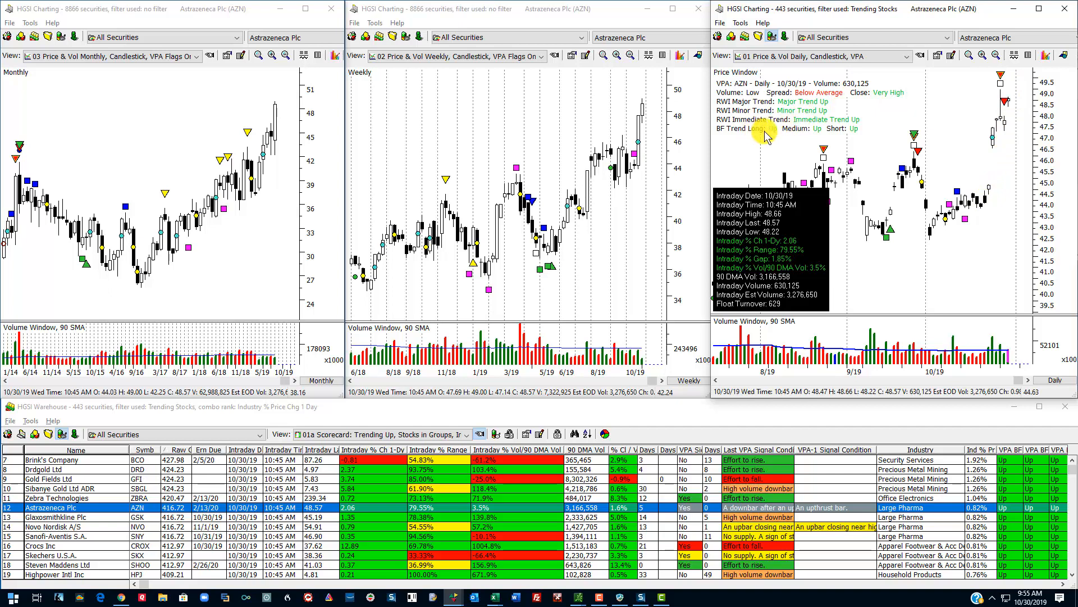
mouse_move(865, 137)
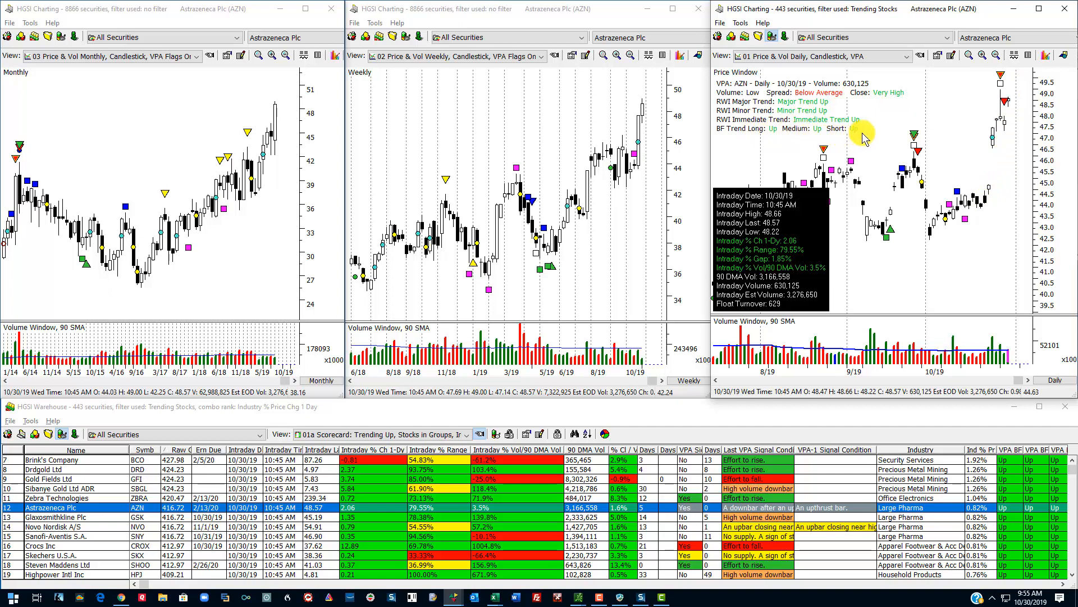
mouse_move(917, 260)
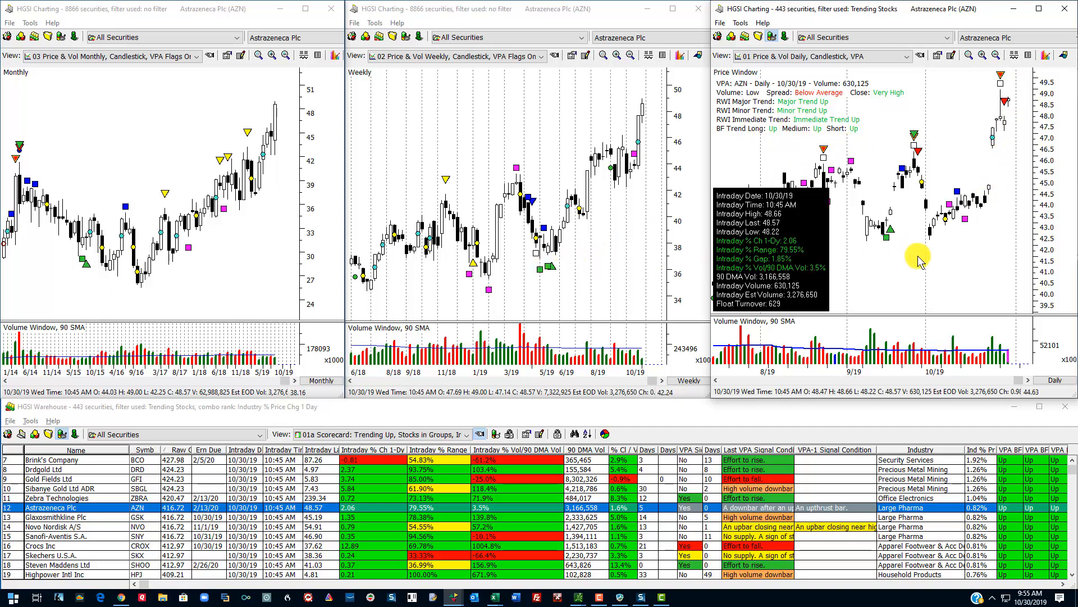
mouse_move(158, 525)
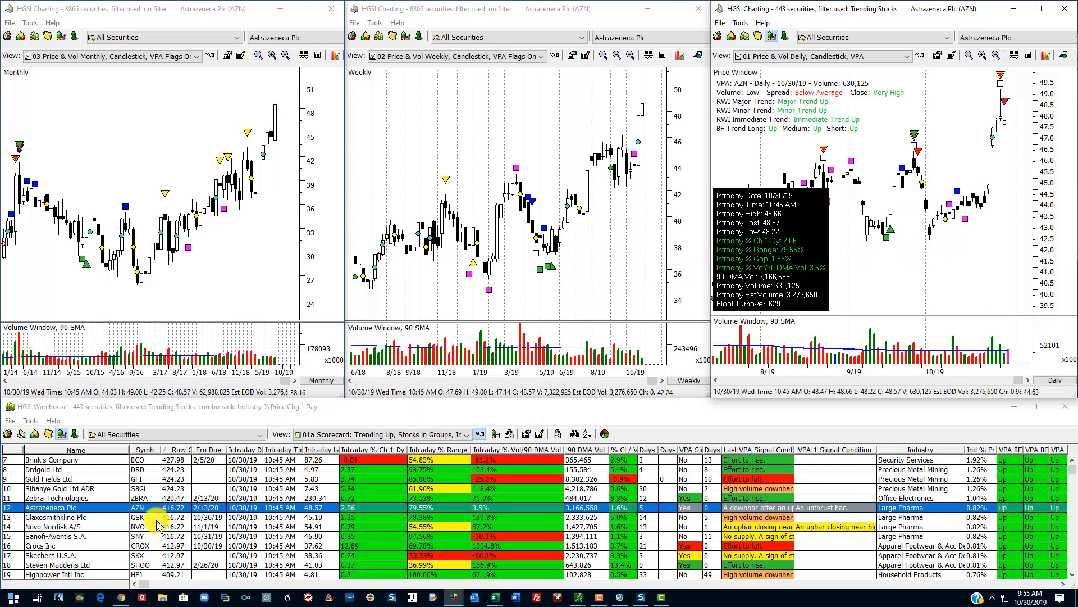
Show Crocs Inc's monthly, weekly and daily charts from the scorecard
left_click(42, 546)
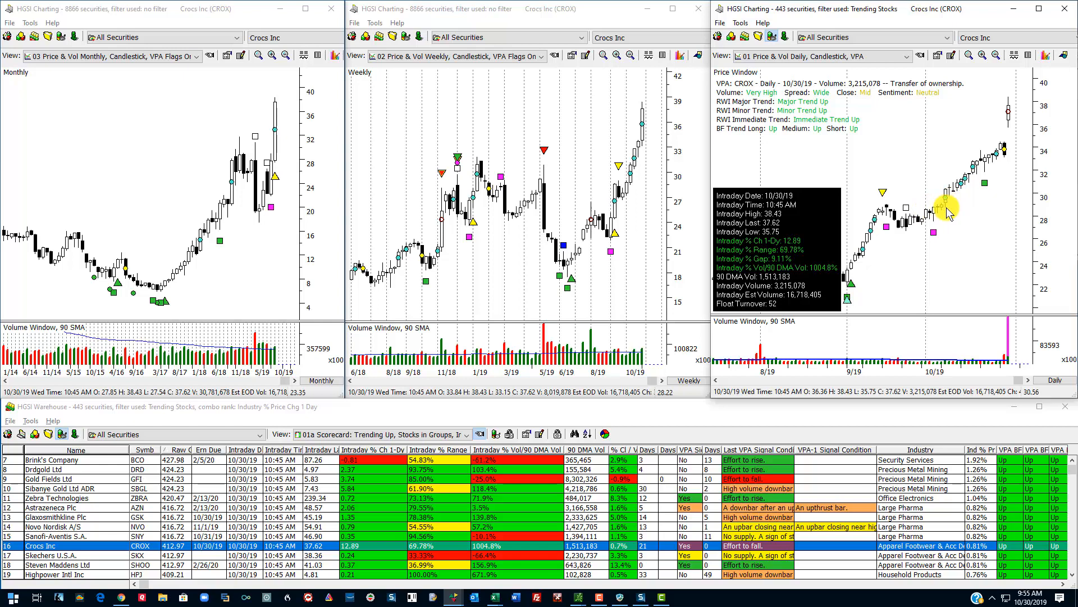
mouse_move(969, 203)
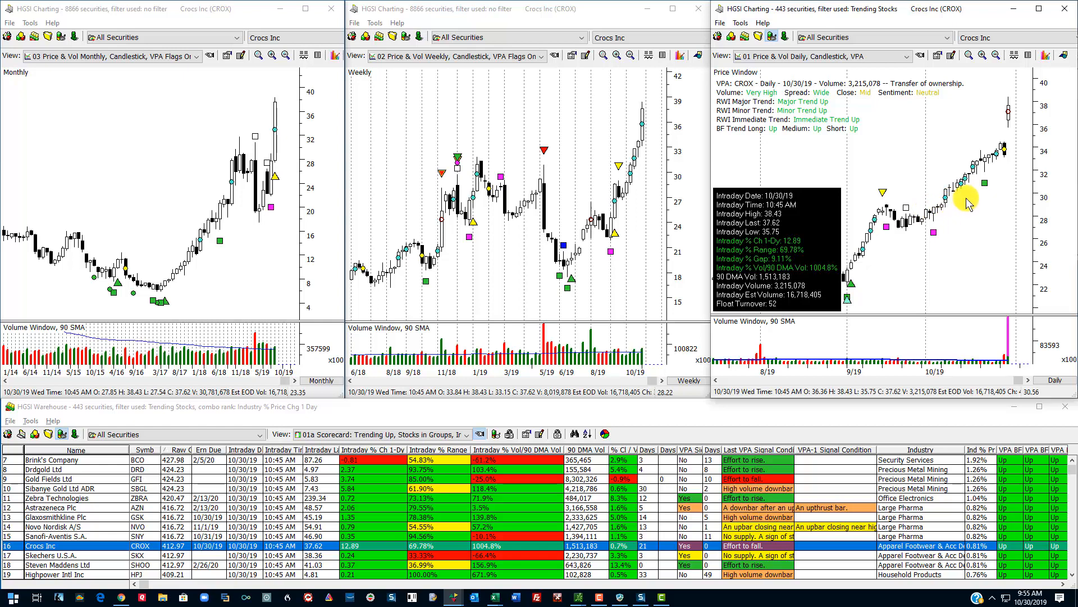
mouse_move(1019, 116)
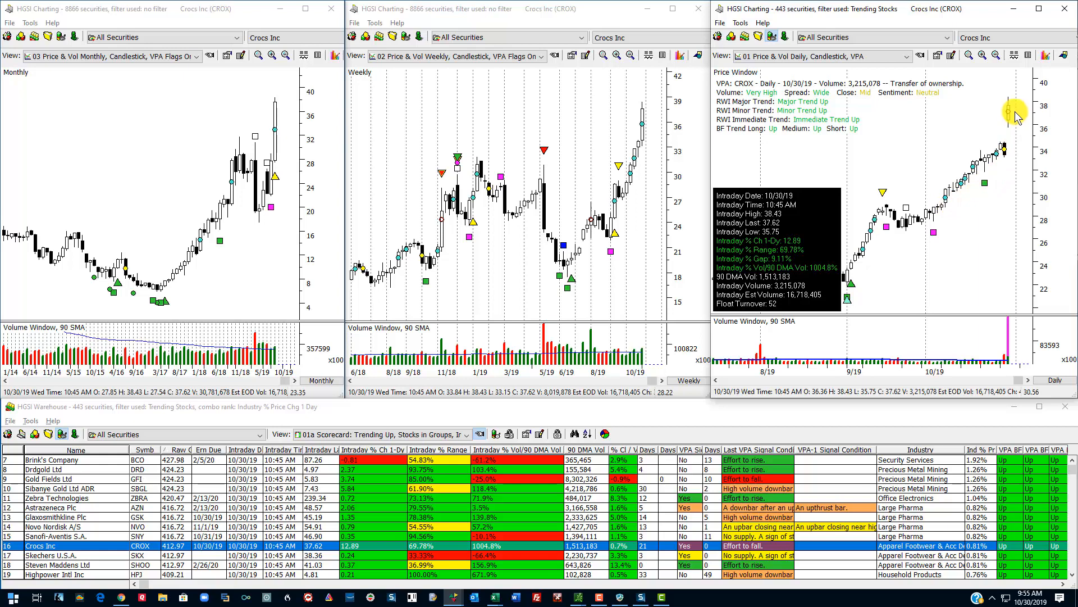
mouse_move(1011, 127)
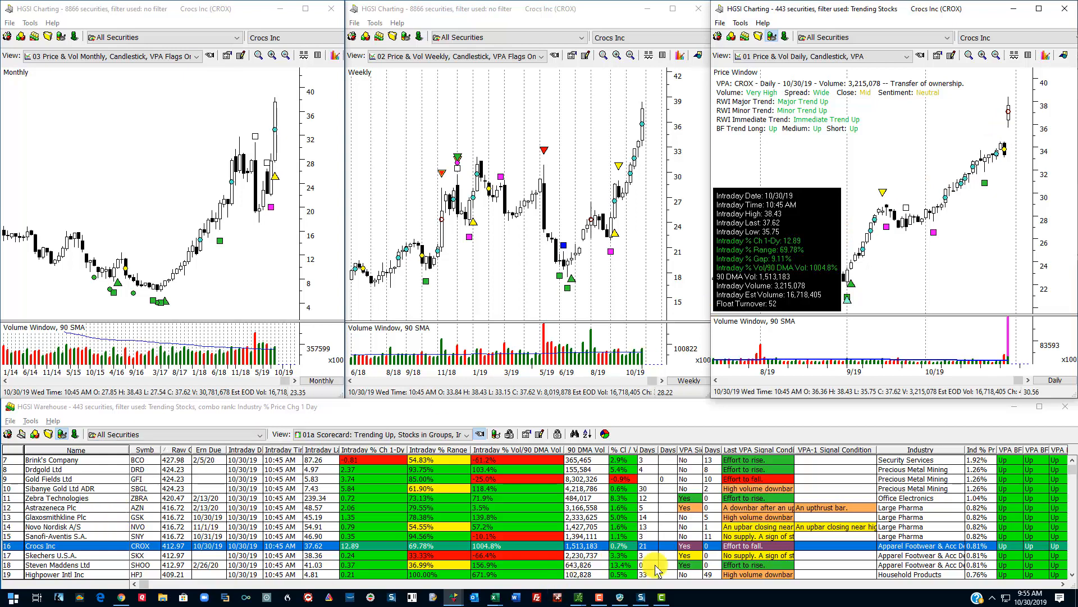
mouse_move(862, 563)
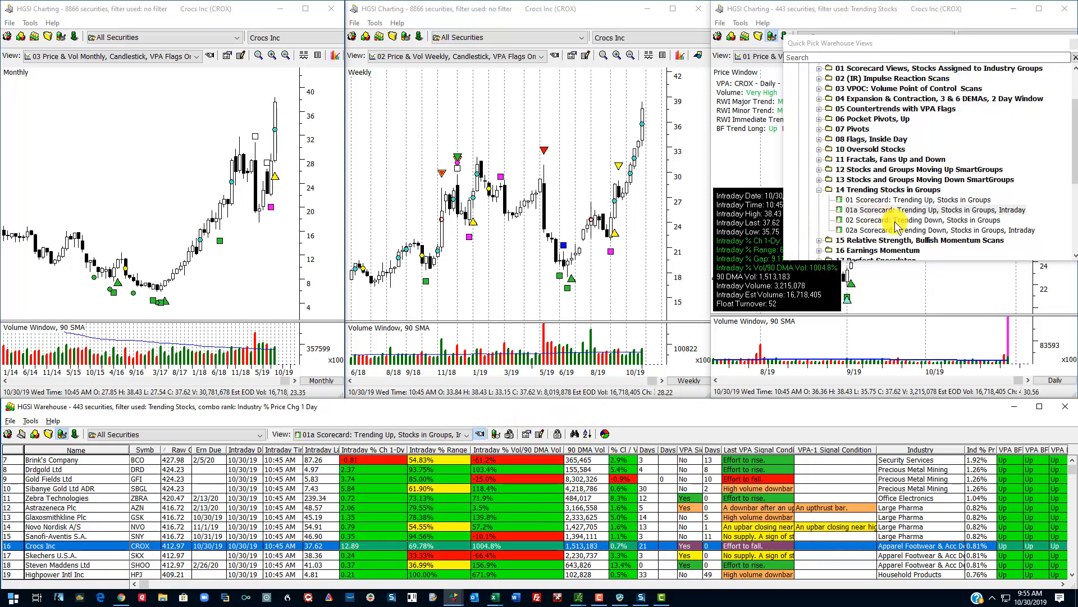
Load the 02 Scorecard: Trending Down, Stocks in Groups view from Quick Pick
left_click(914, 200)
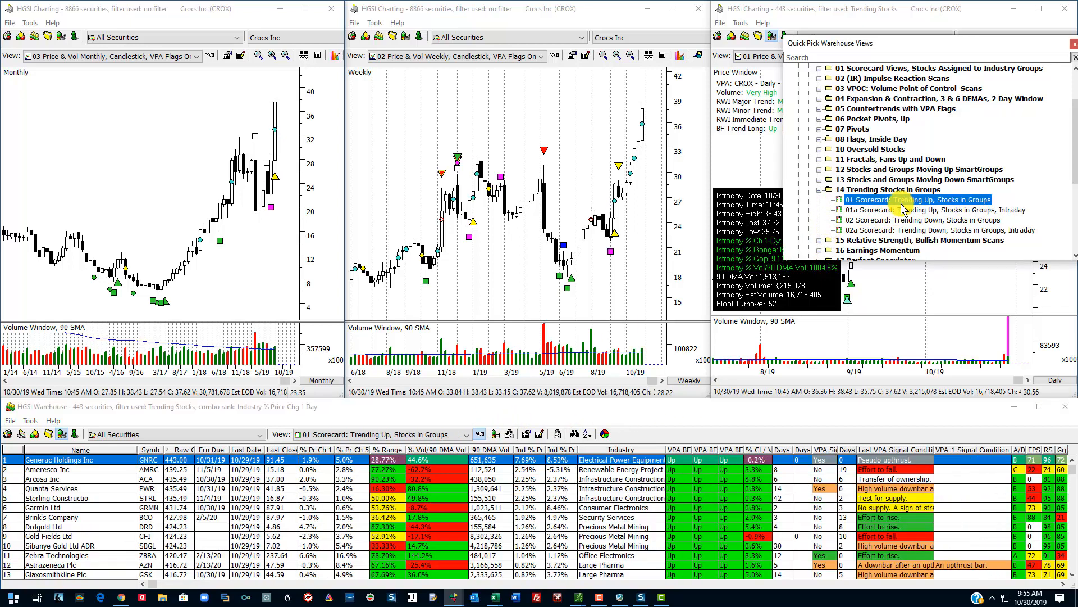
left_click(918, 219)
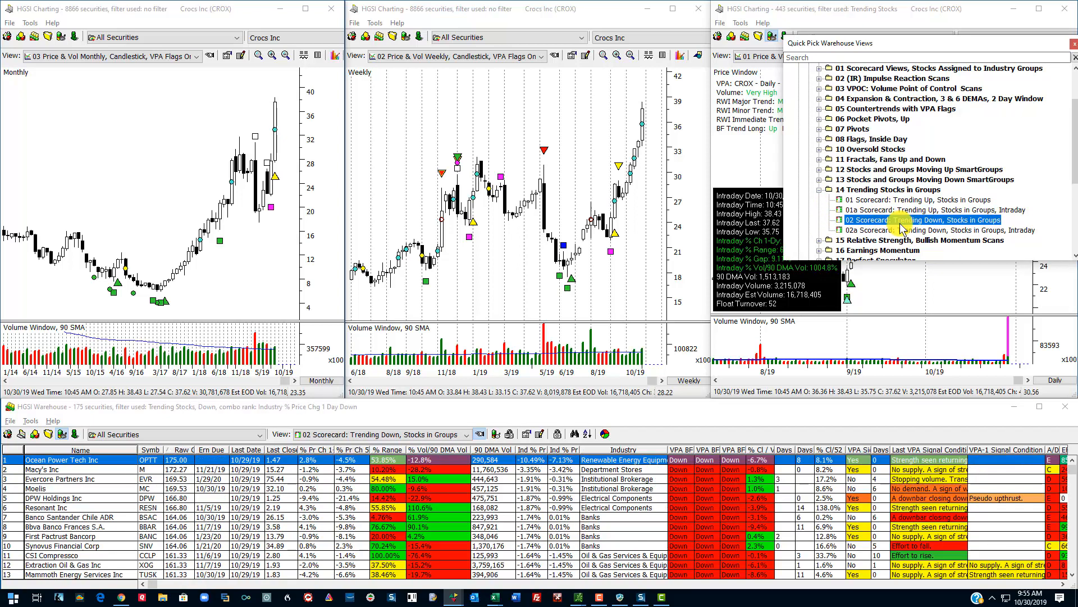
mouse_move(908, 237)
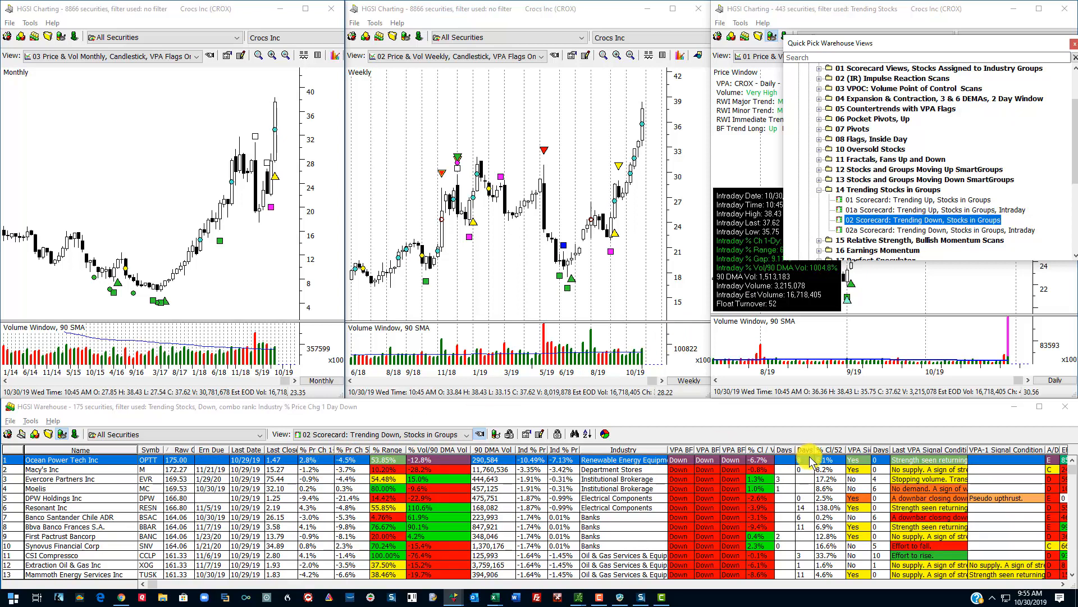
mouse_move(625, 464)
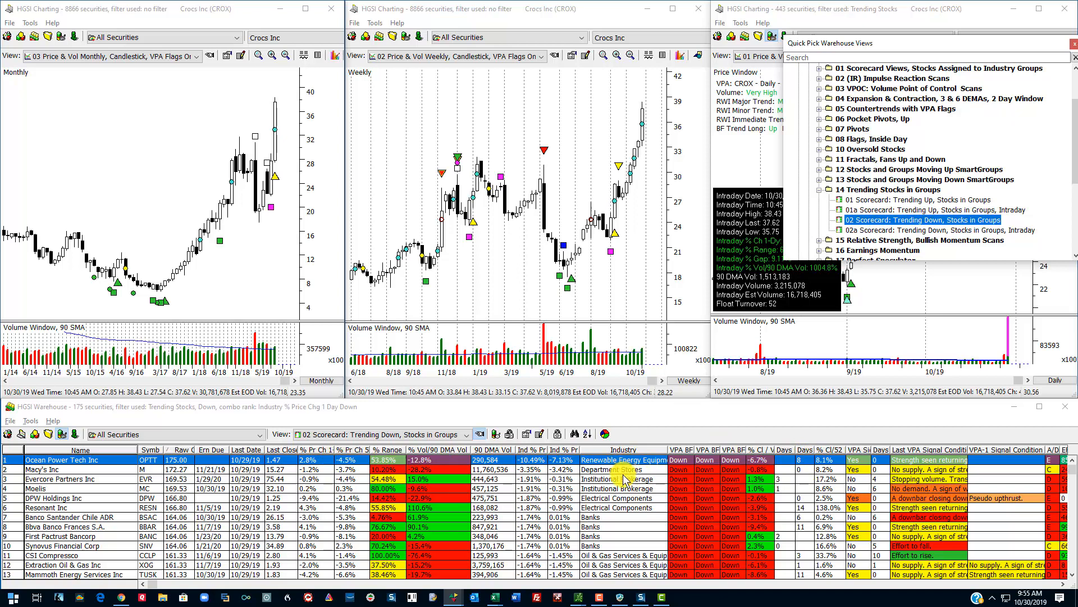
mouse_move(646, 476)
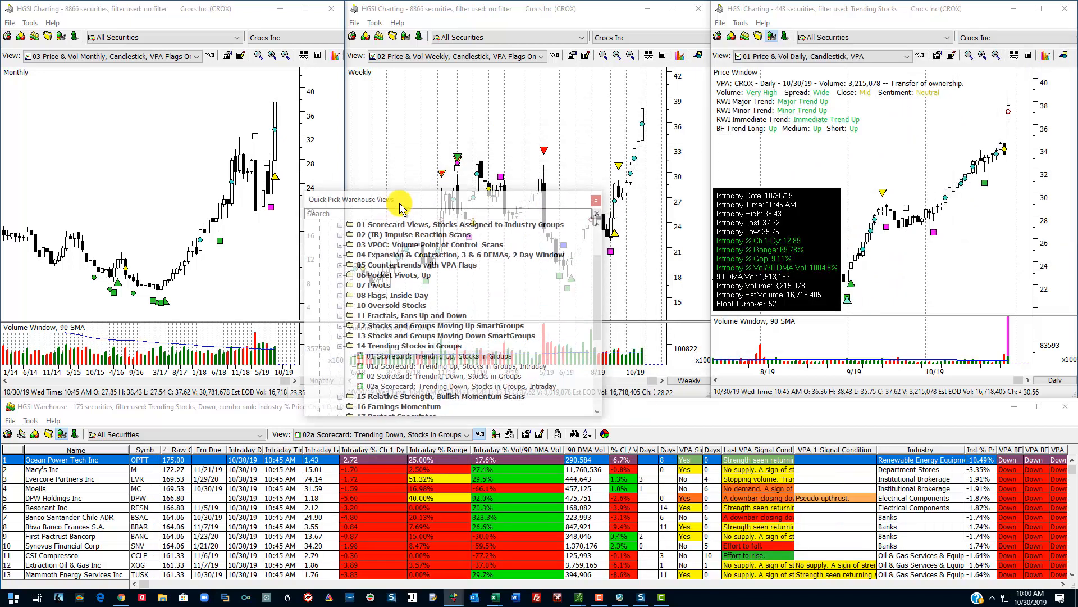
Close the Quick Pick views list and load ENPH into the maximized daily chart
left_click(595, 200)
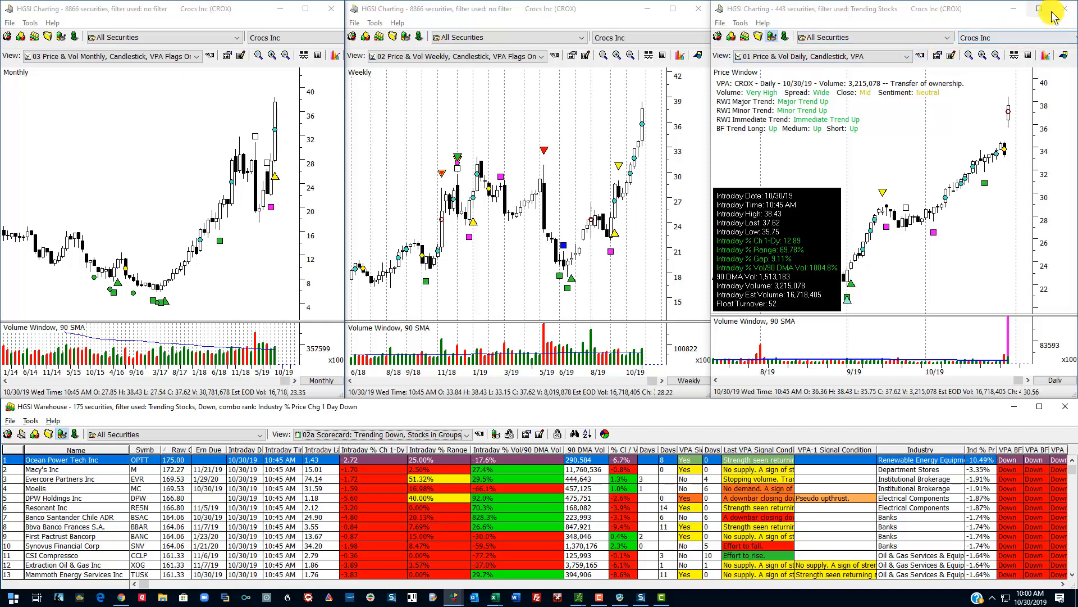
left_click(1053, 8)
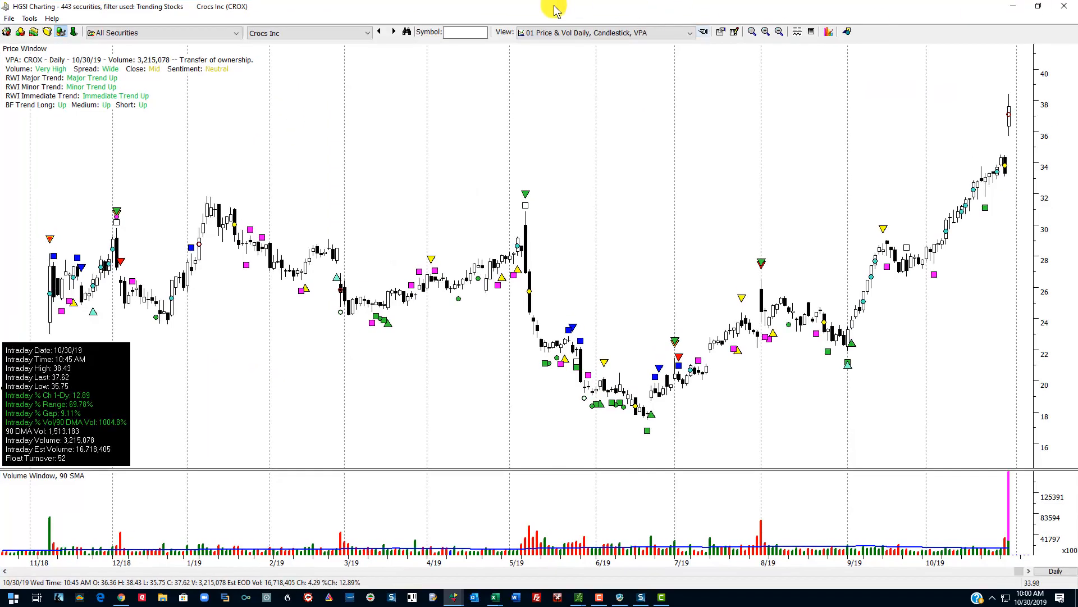
type("e")
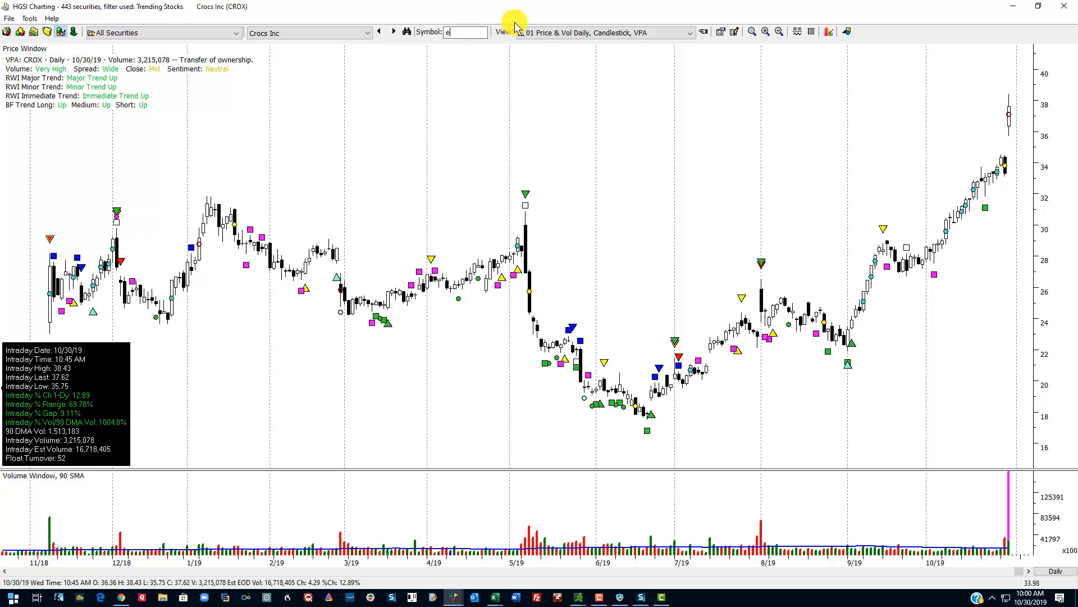
type("nph")
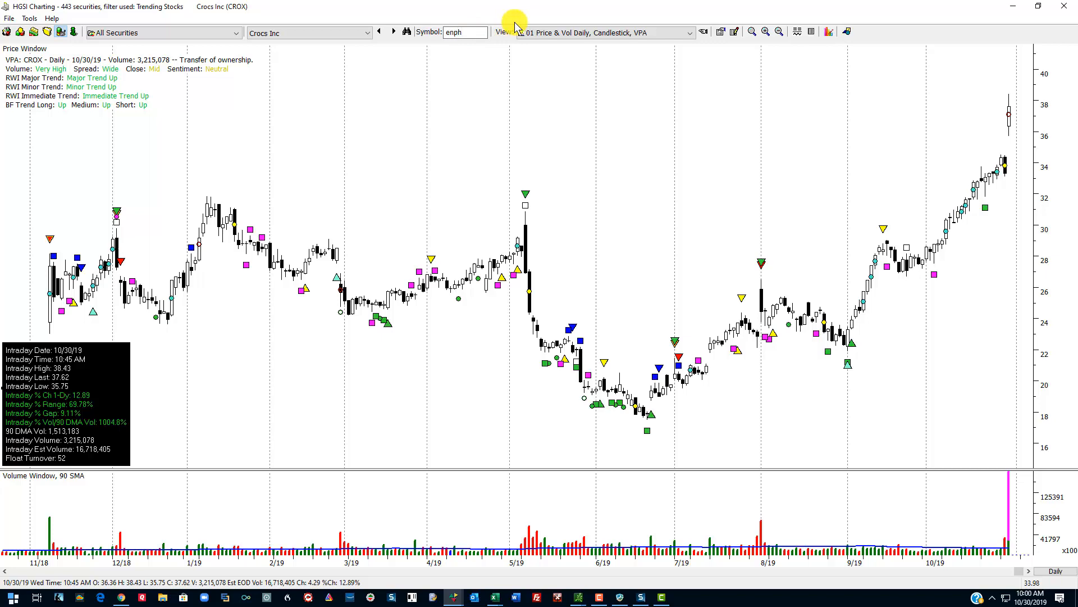
key("Return")
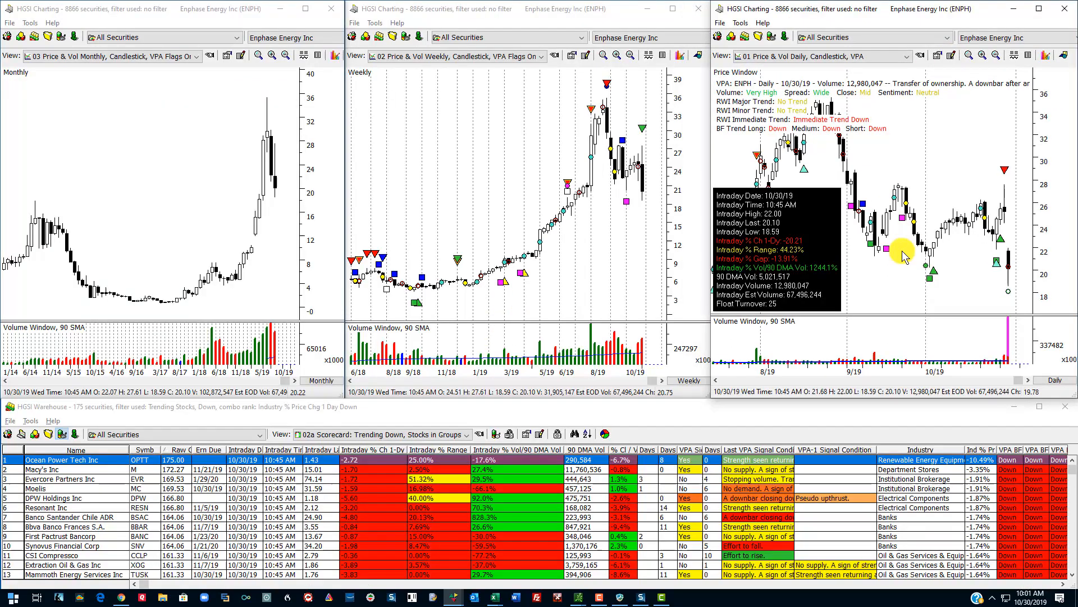
mouse_move(1011, 269)
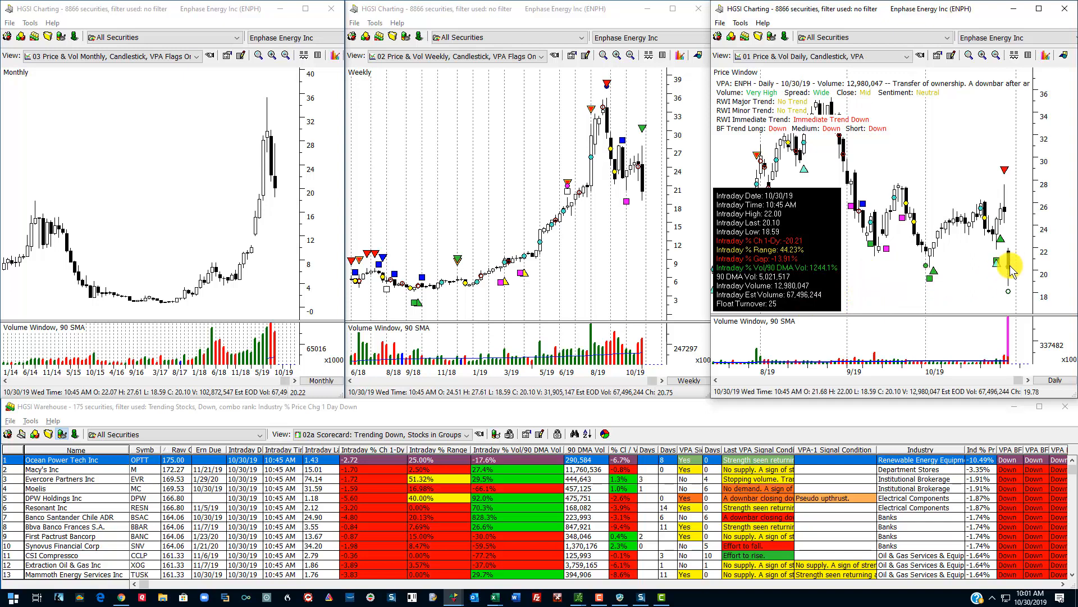
mouse_move(1011, 237)
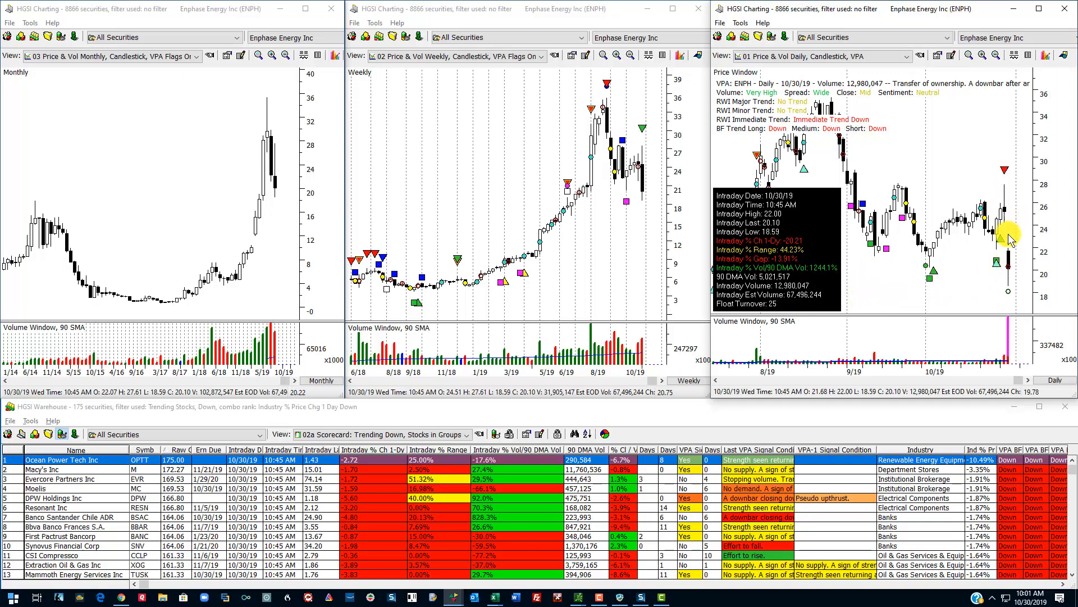
mouse_move(1011, 278)
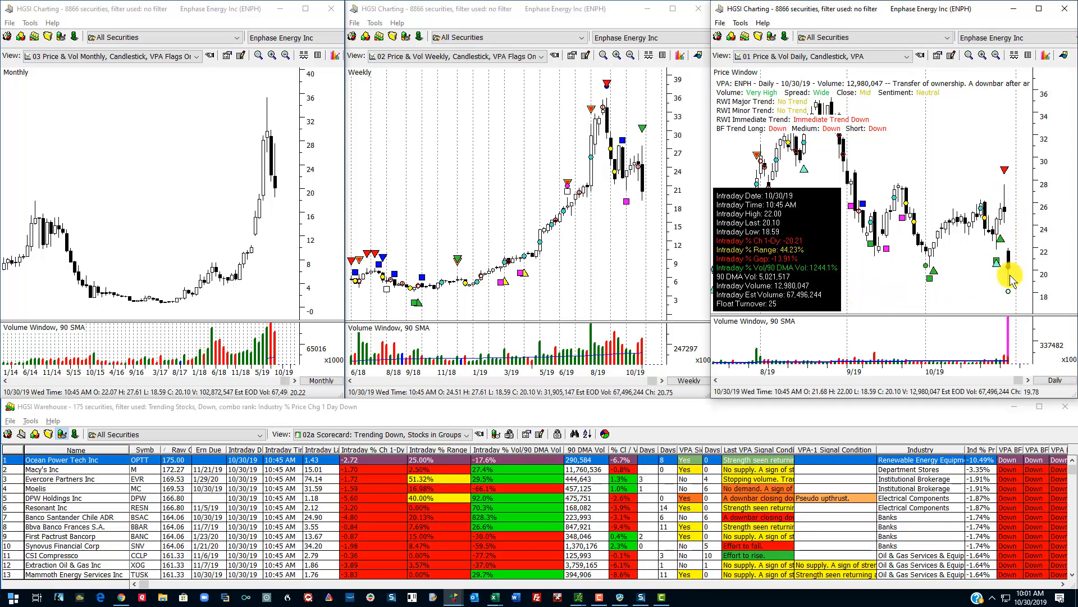
mouse_move(997, 305)
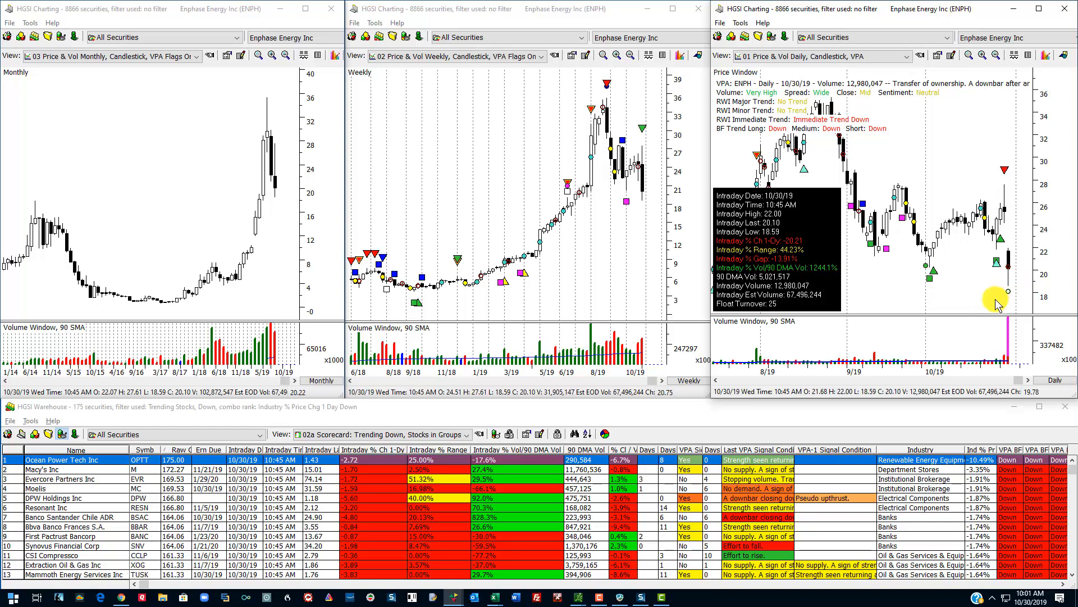
mouse_move(894, 281)
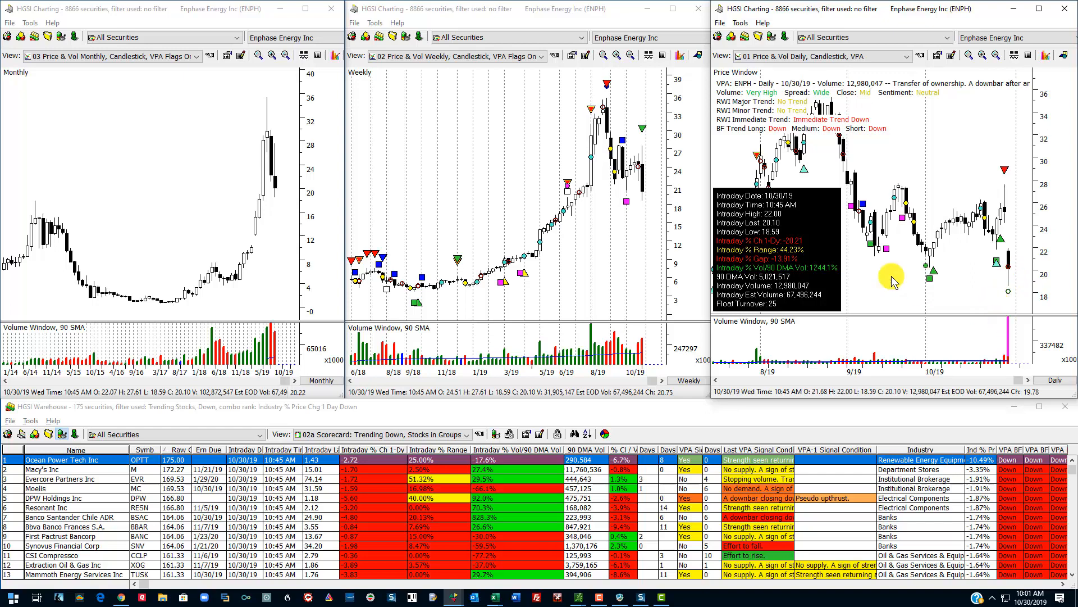
mouse_move(567, 27)
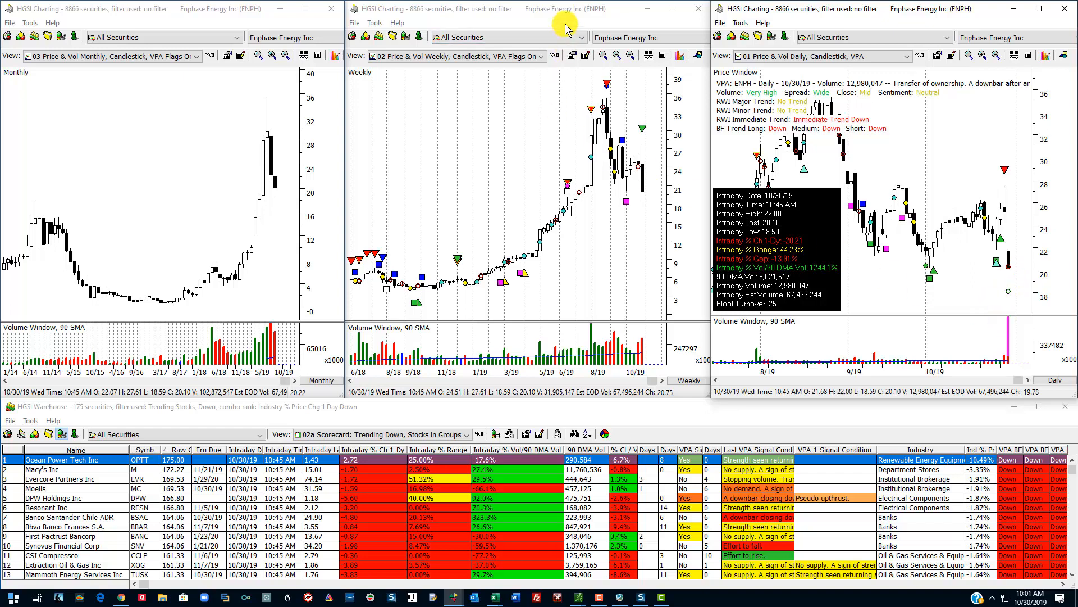
mouse_move(495, 12)
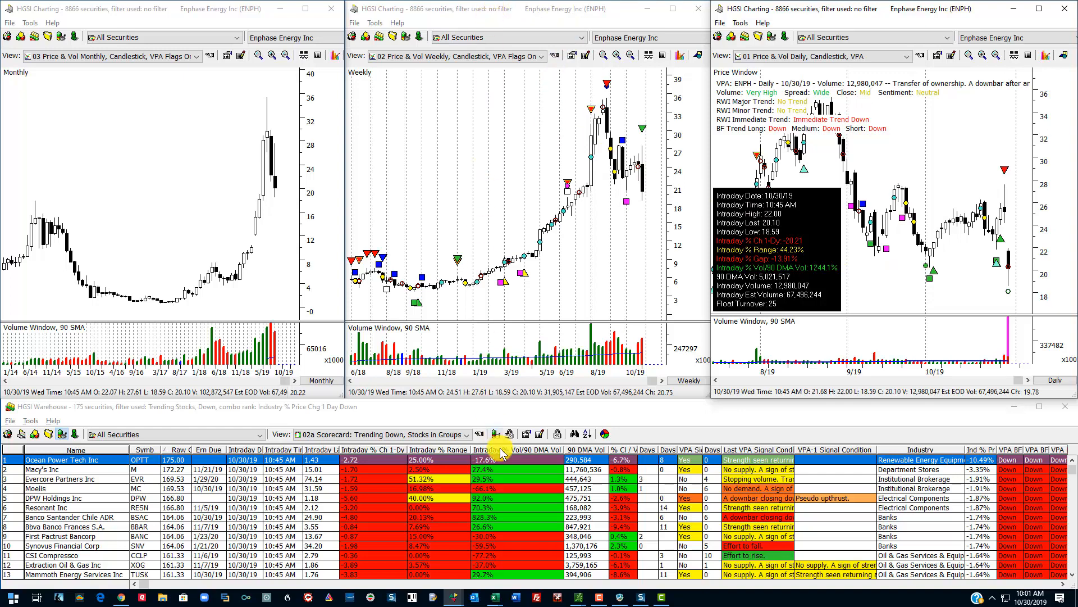
mouse_move(306, 460)
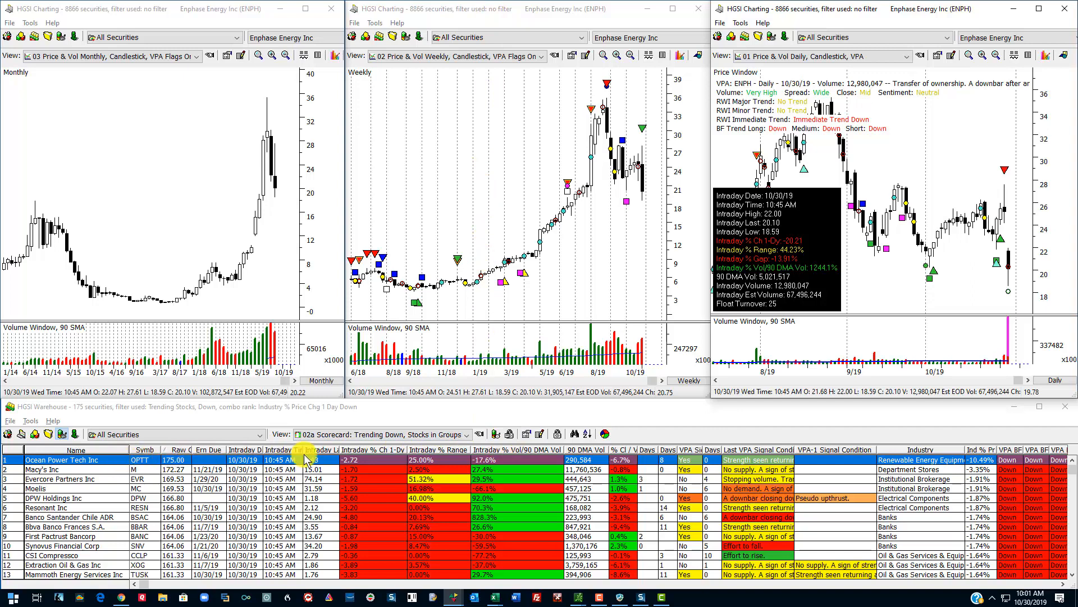
mouse_move(946, 263)
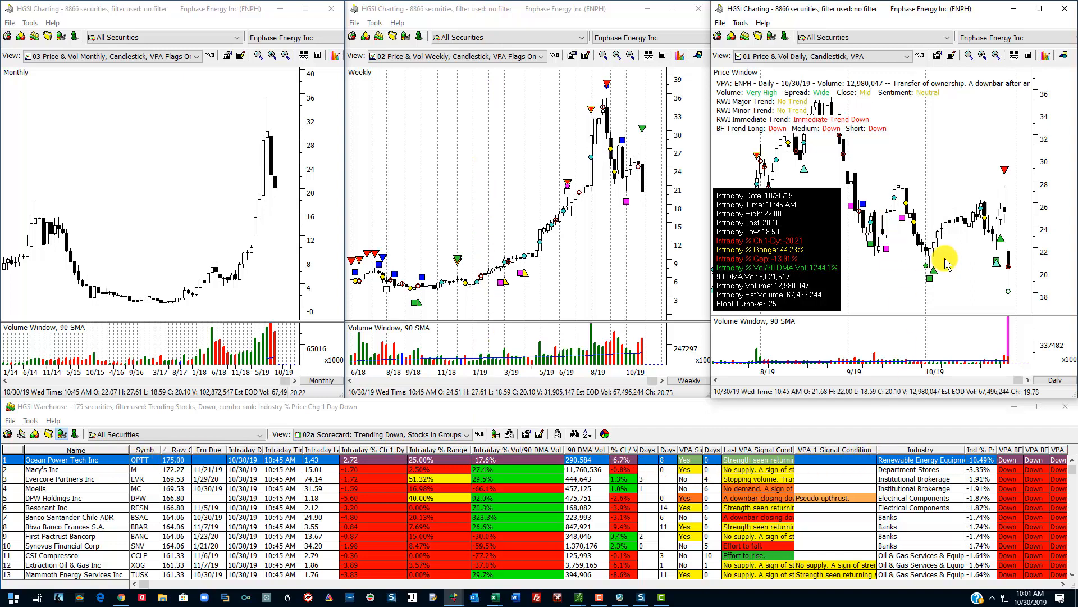
mouse_move(1008, 210)
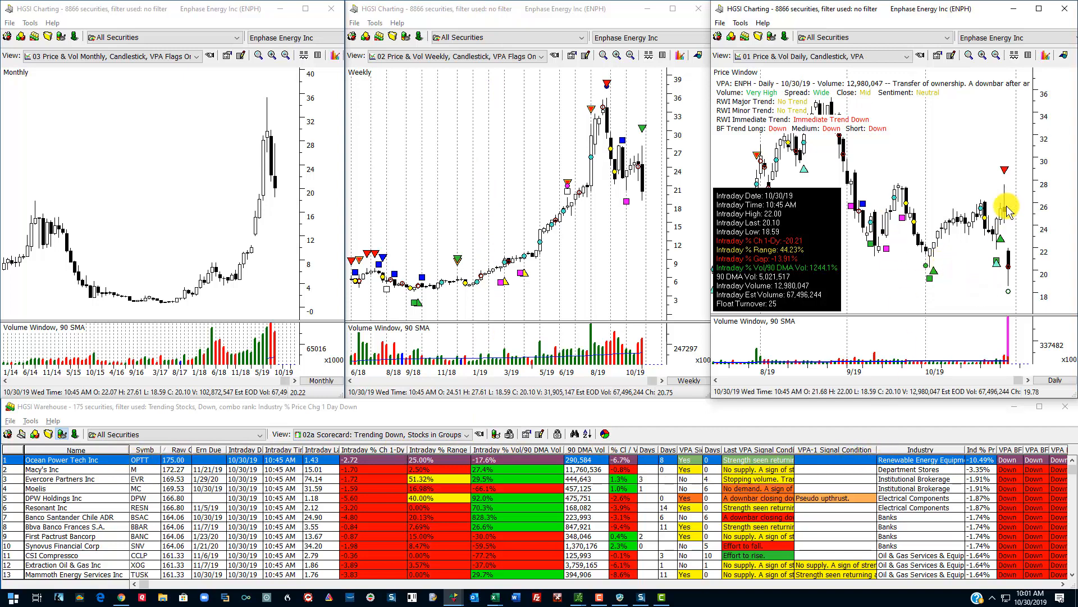
mouse_move(1018, 265)
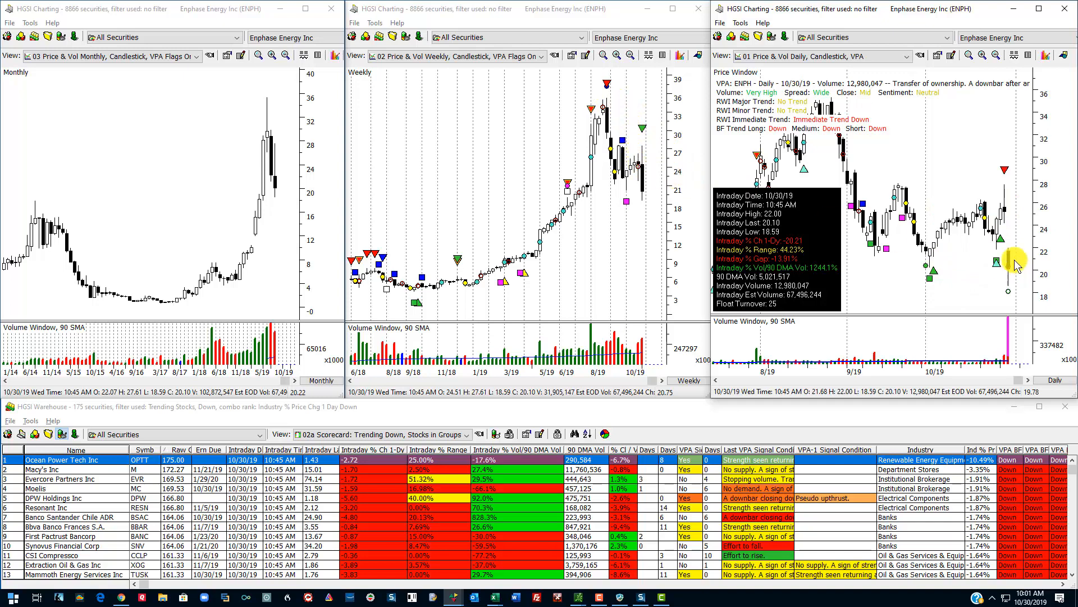
mouse_move(1001, 282)
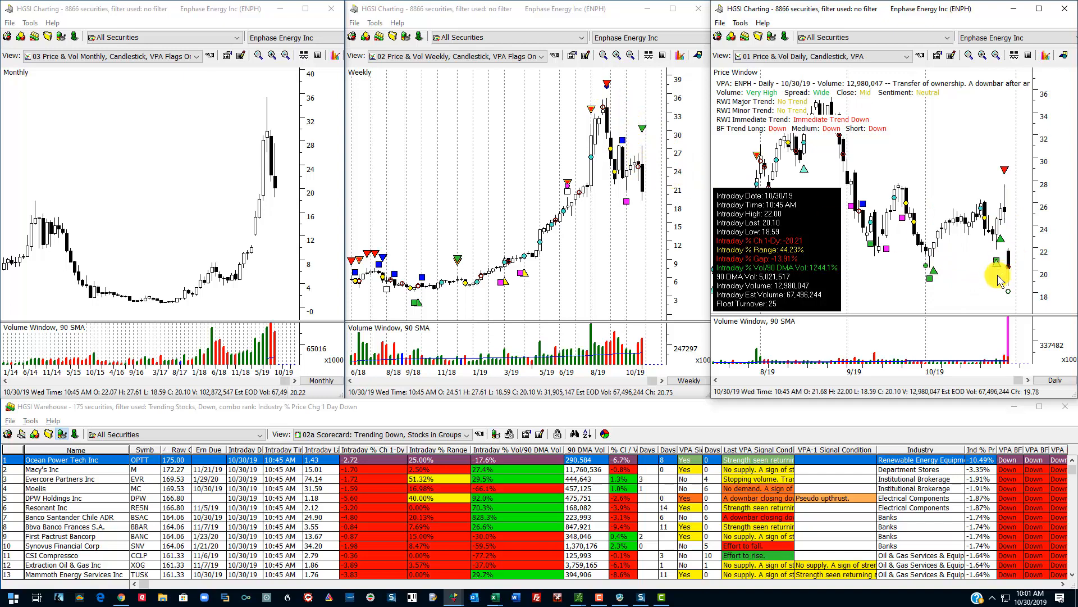
mouse_move(958, 285)
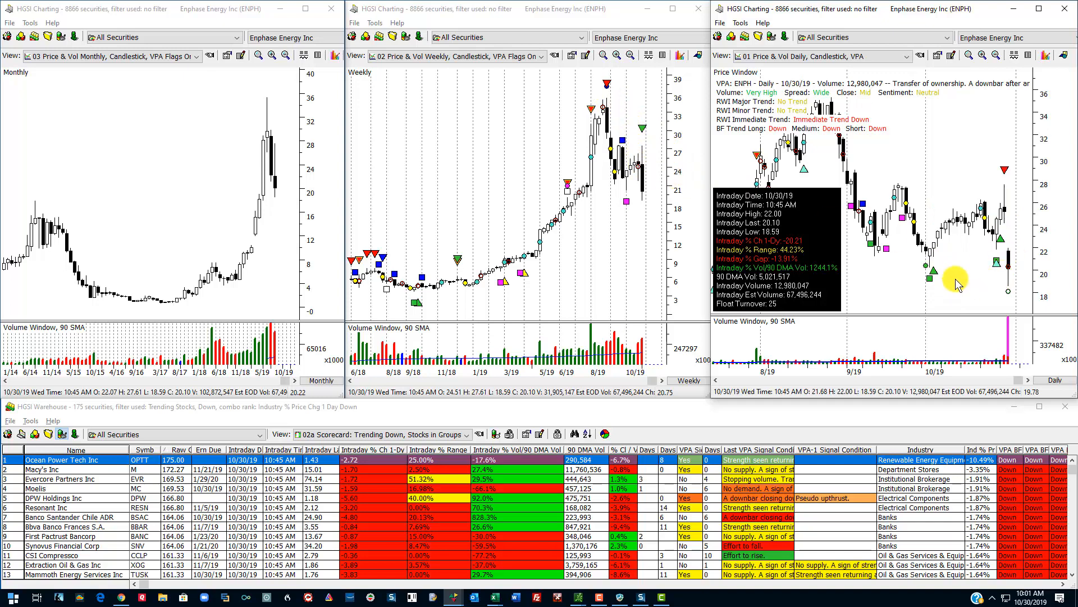